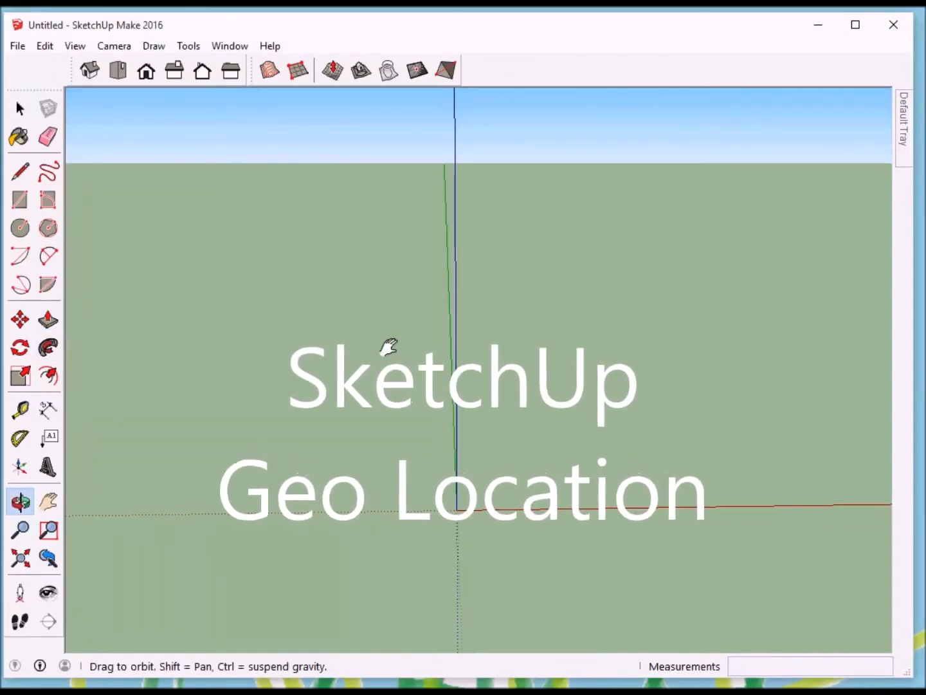
Step: Invoke File > Geo-location > Add Location on the empty model
drag(389, 346, 195, 342)
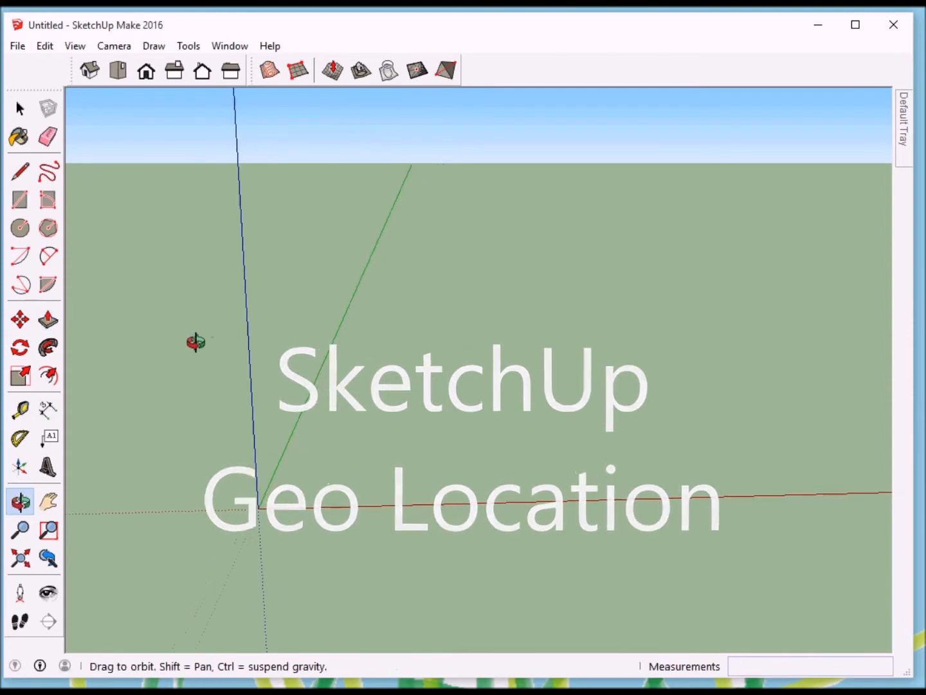
click(48, 317)
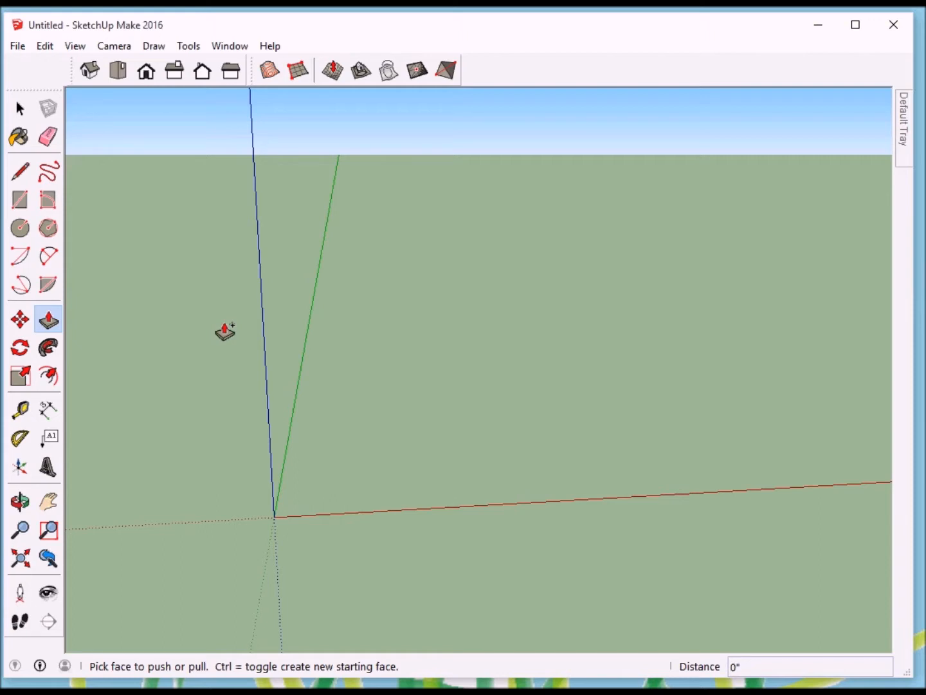
mouse_move(242, 306)
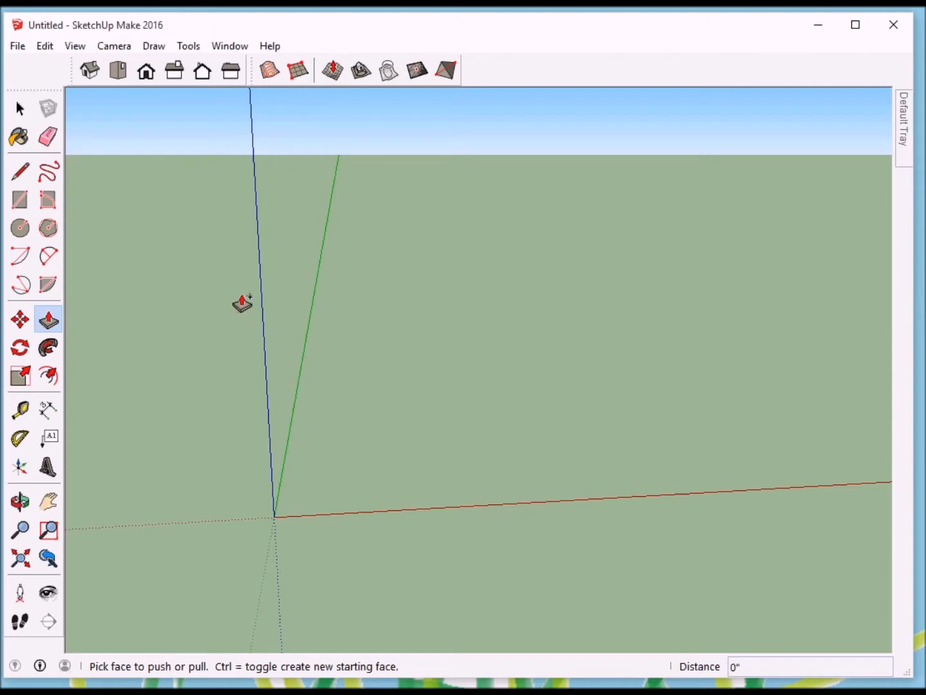
click(17, 46)
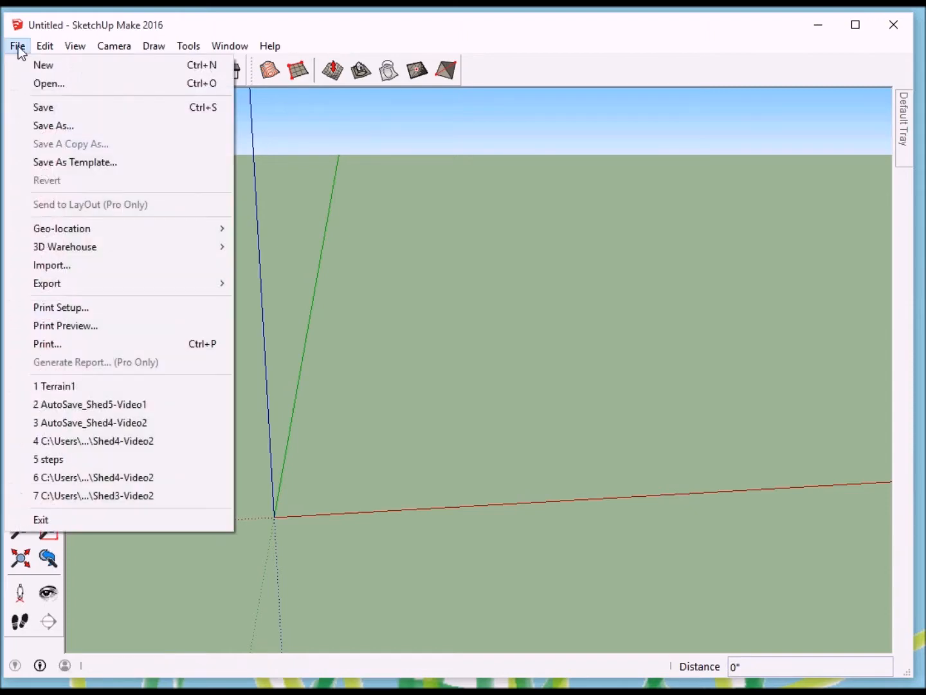
mouse_move(62, 229)
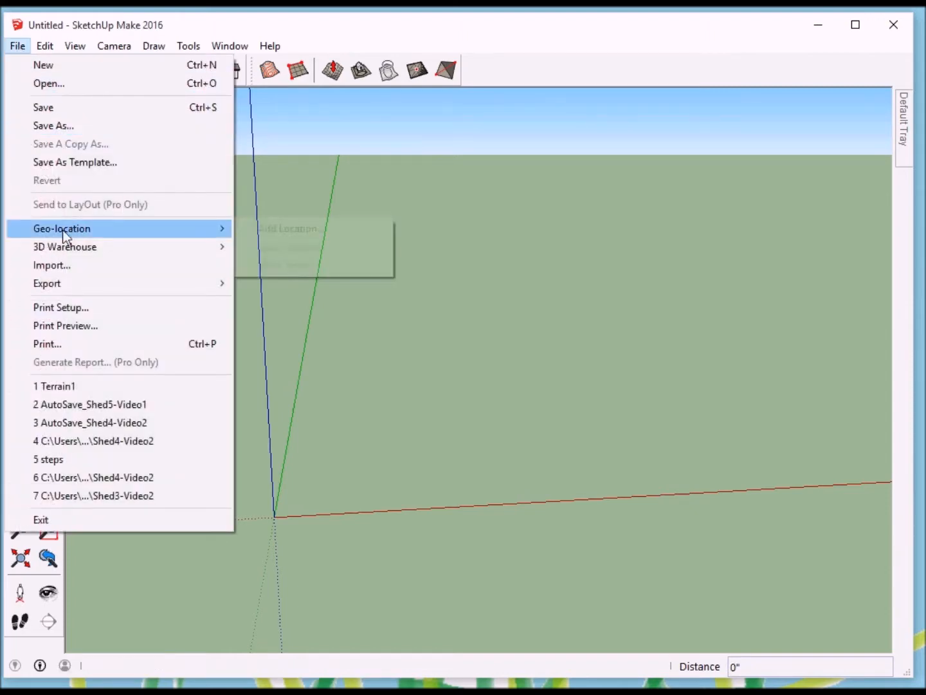
mouse_move(89, 231)
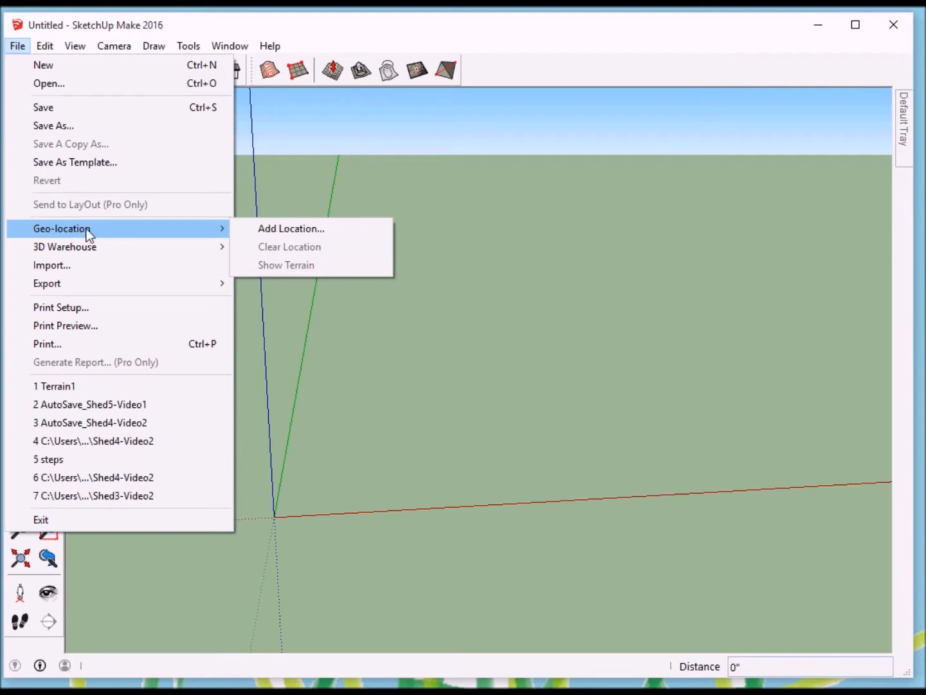
click(290, 229)
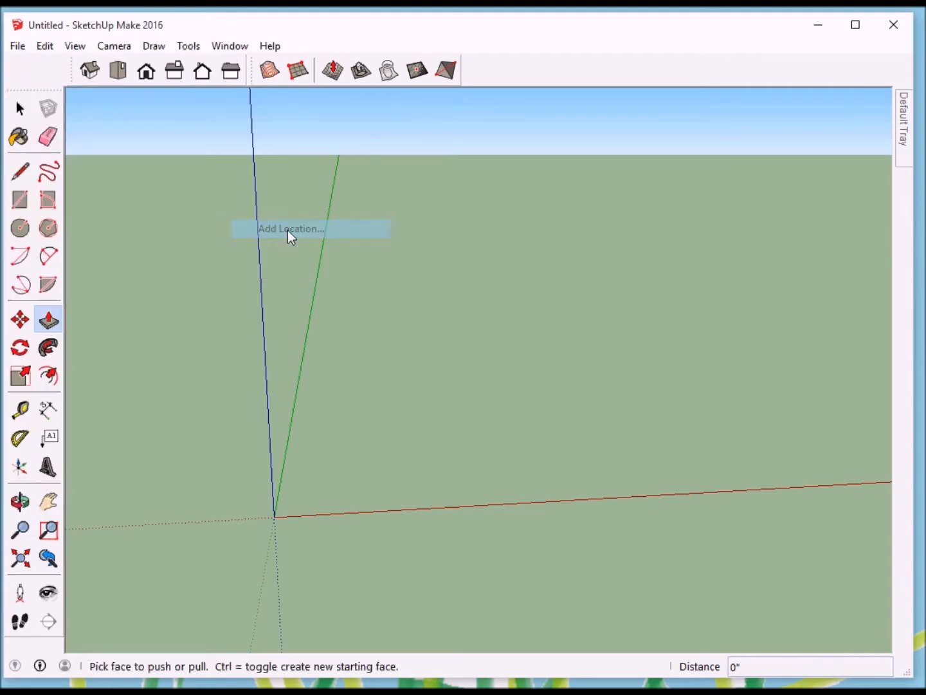
Step: Pan and zoom the satellite map to centre on the Iller Creek Conservation Area cabin site
click(290, 229)
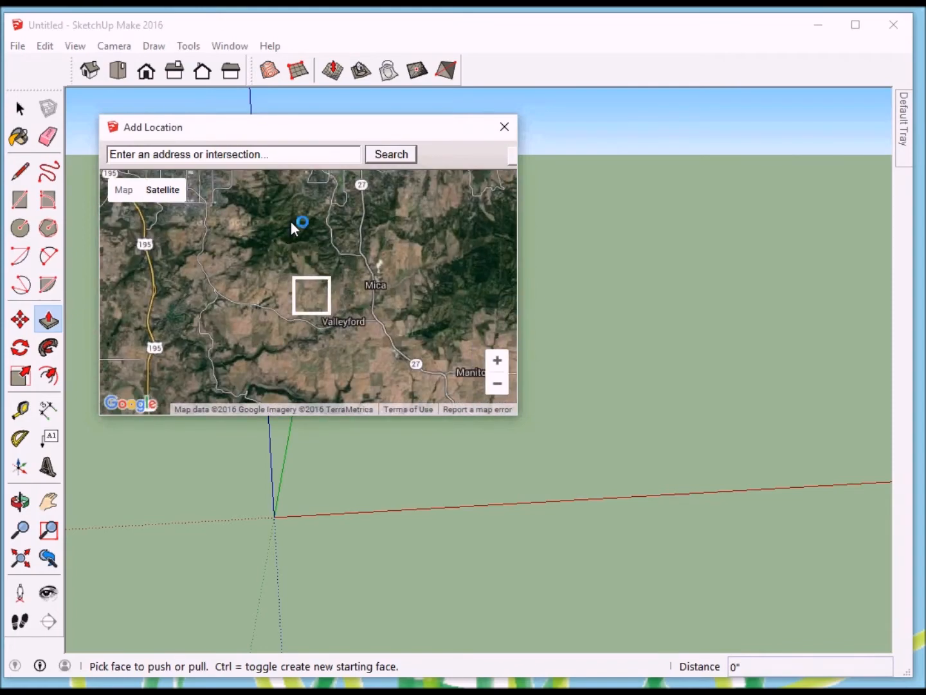
drag(303, 225, 303, 286)
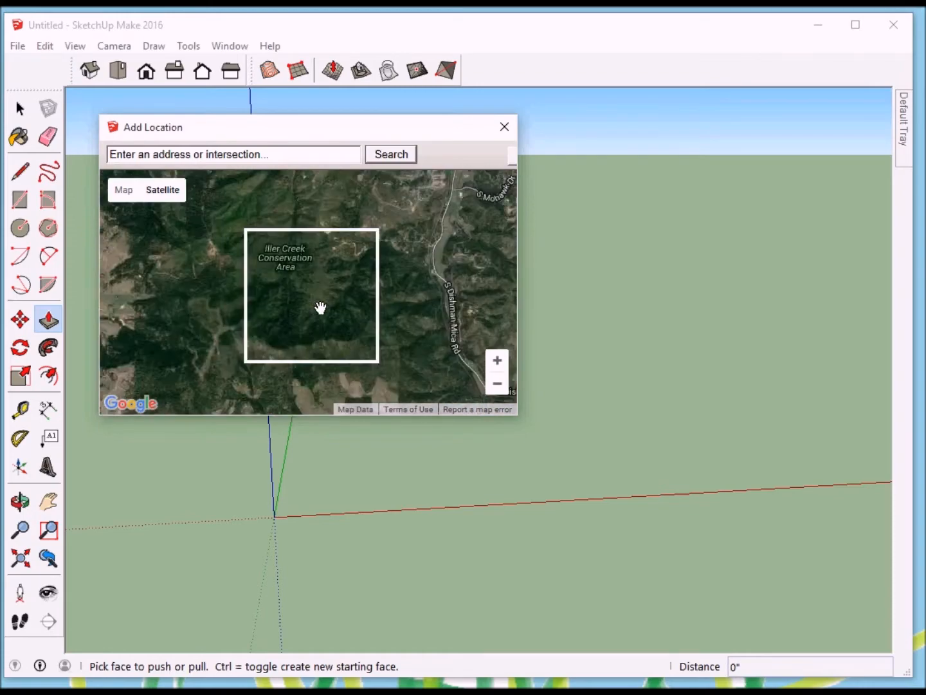
drag(316, 296, 316, 303)
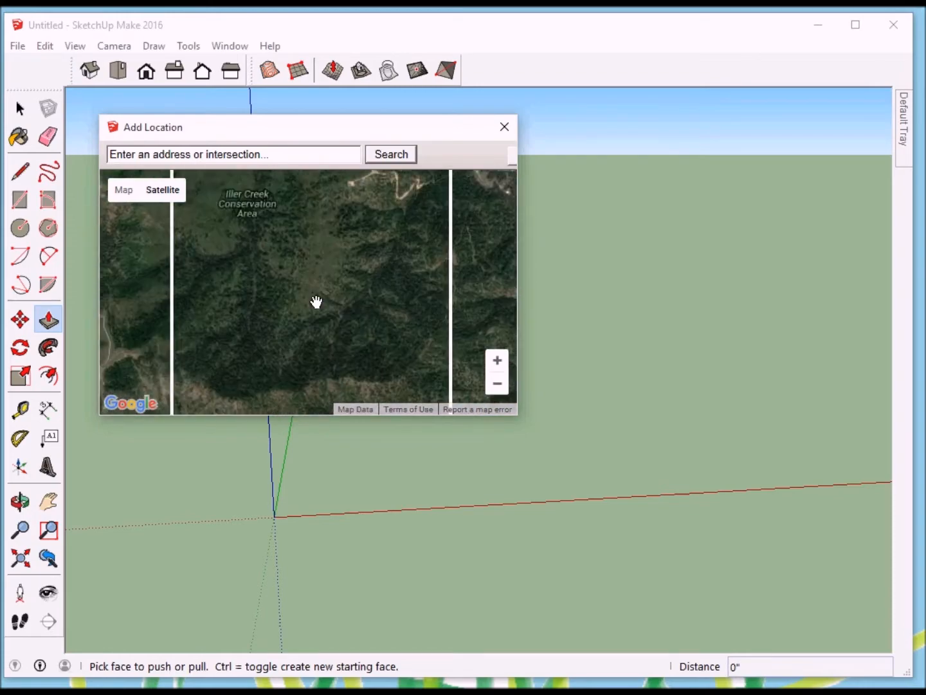
drag(316, 301, 260, 283)
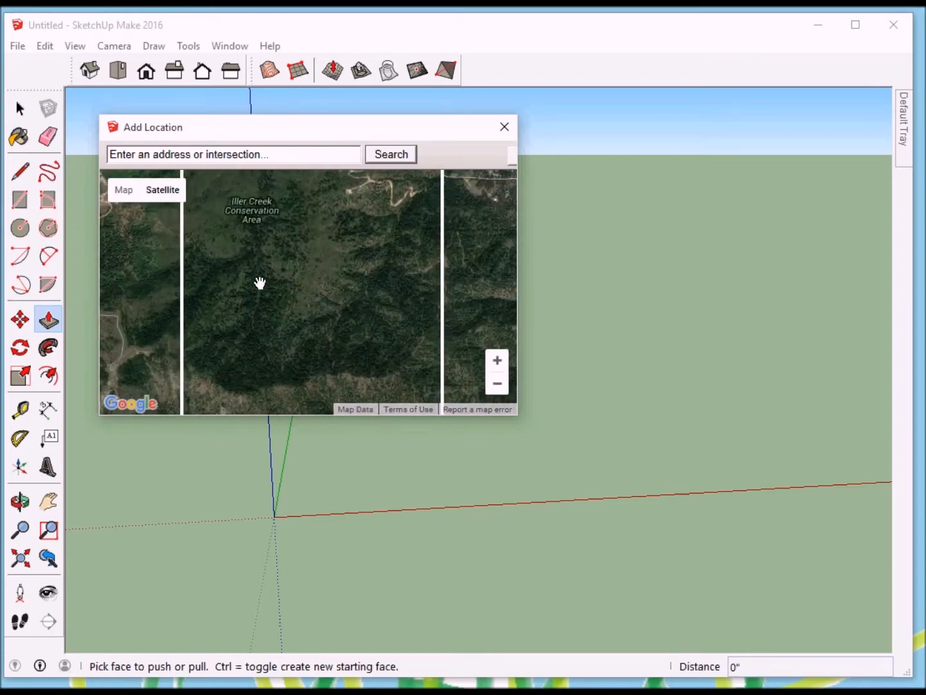
drag(259, 283, 288, 298)
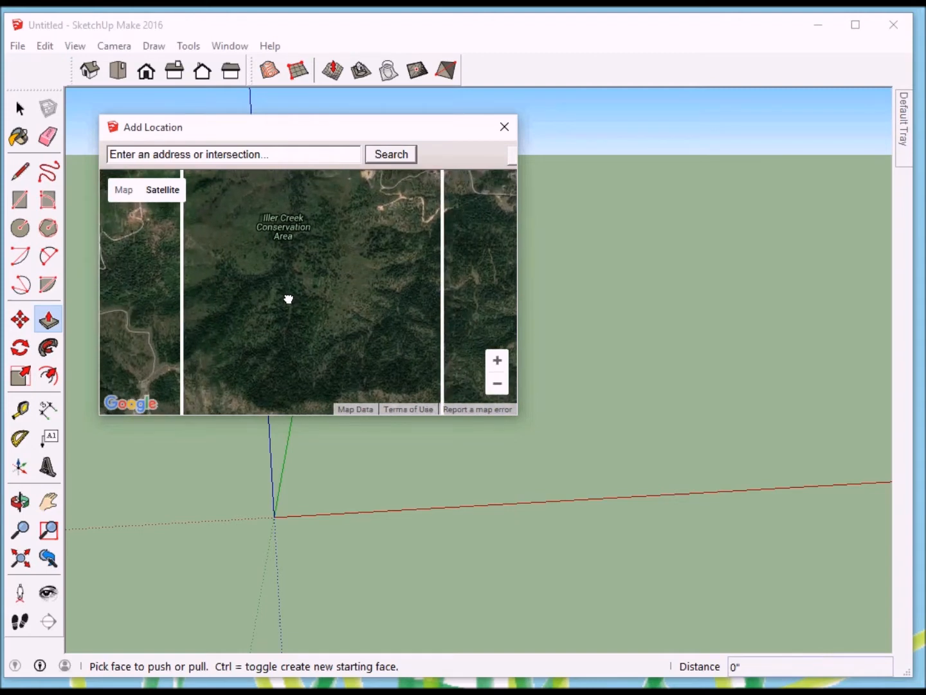
drag(289, 298, 328, 319)
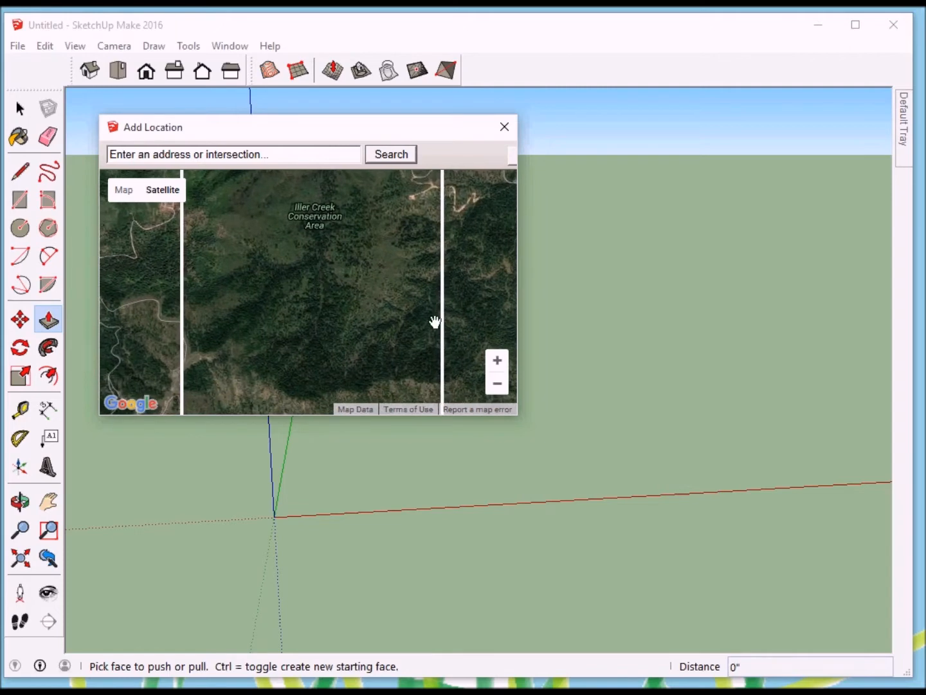
mouse_move(511, 171)
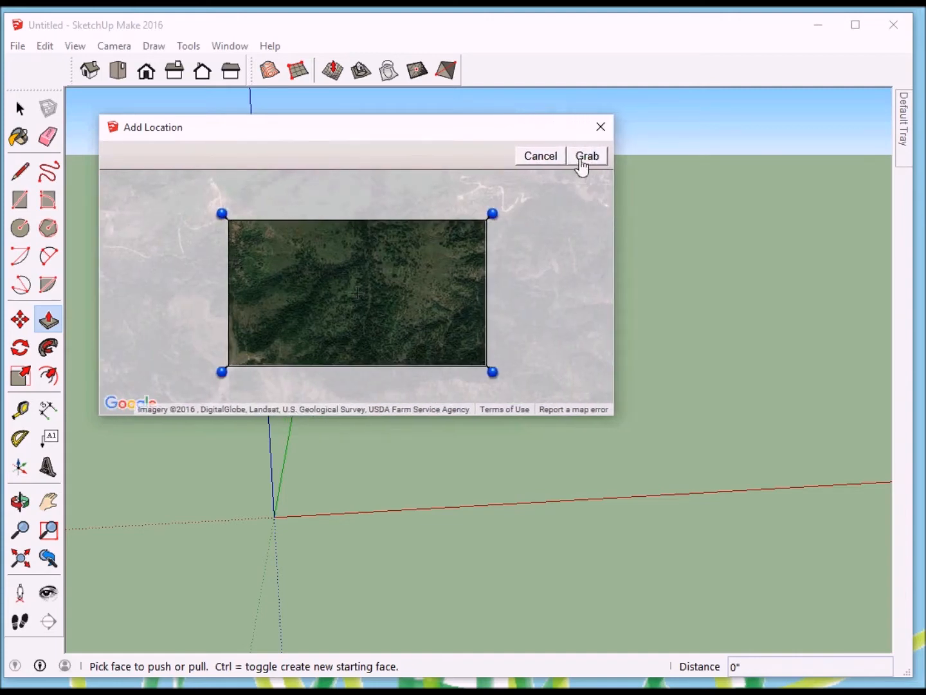
mouse_move(410, 195)
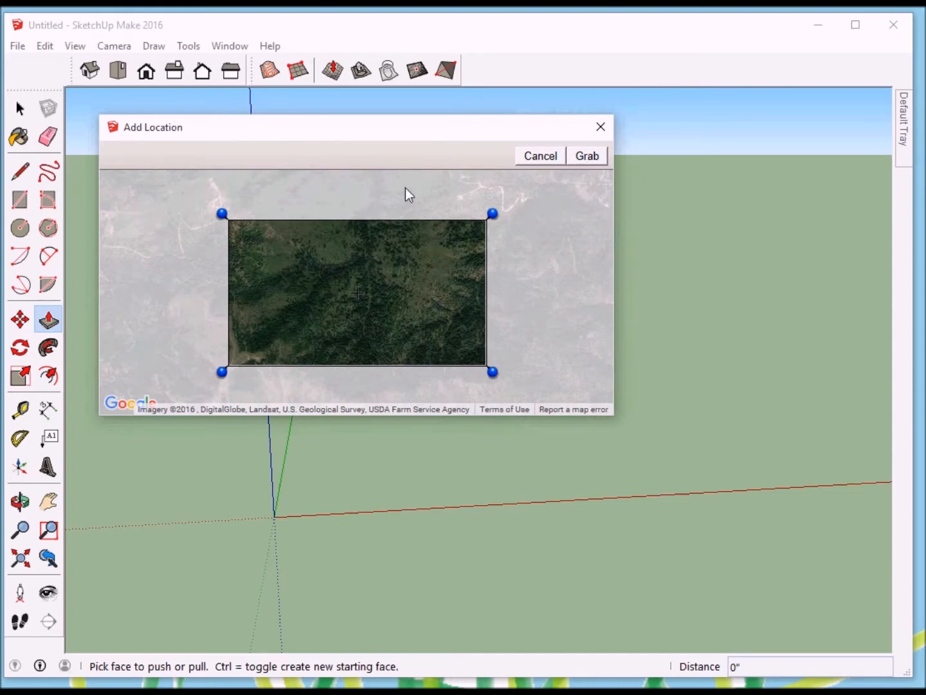
Step: Position the capture region over the forested hillside and grab its imagery into the model
drag(357, 294, 238, 290)
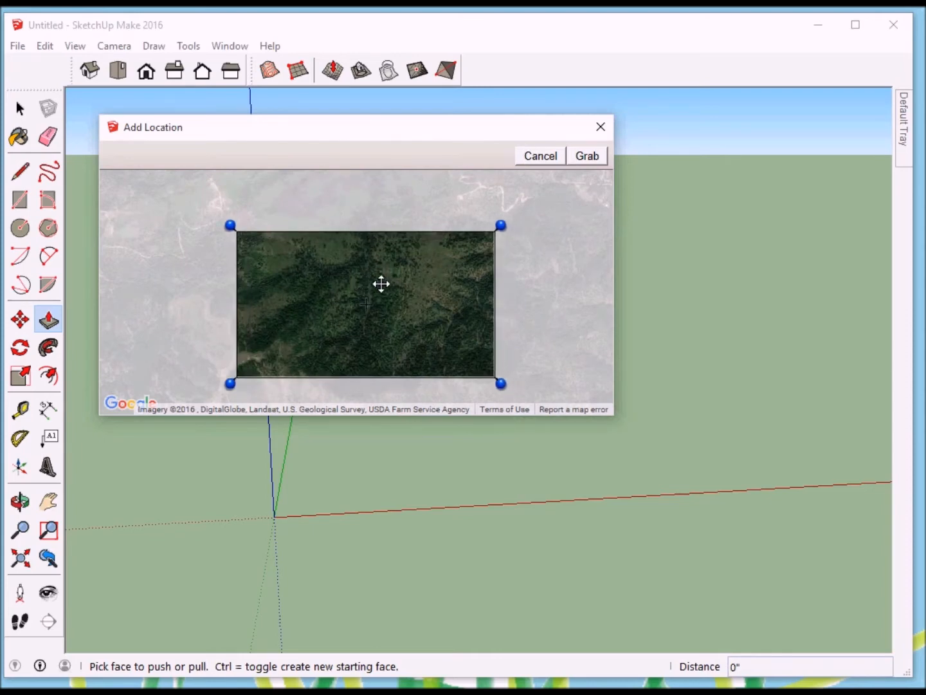
drag(381, 283, 401, 307)
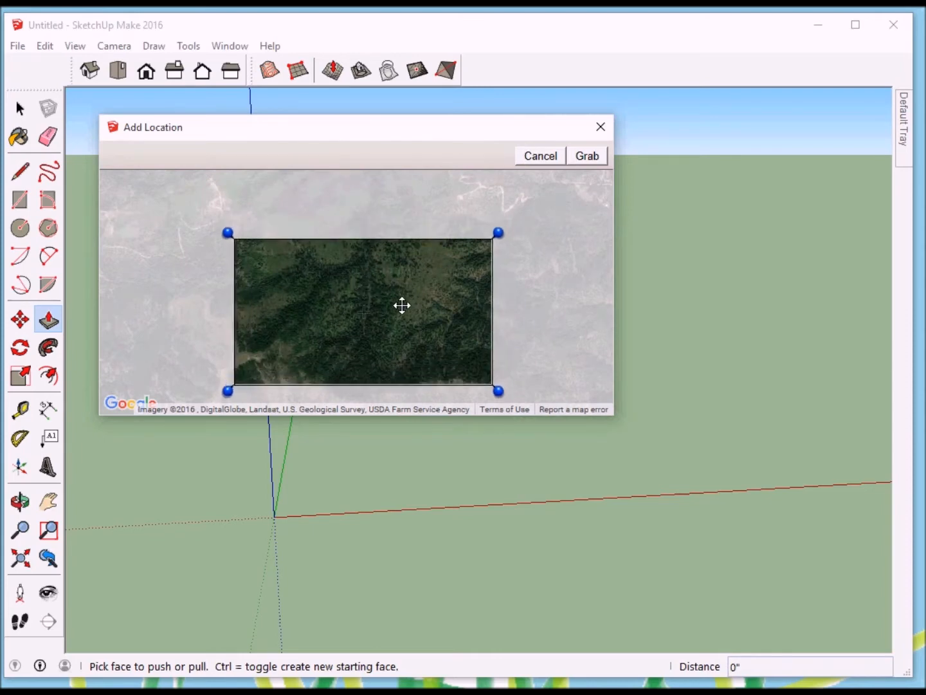
drag(402, 305, 404, 319)
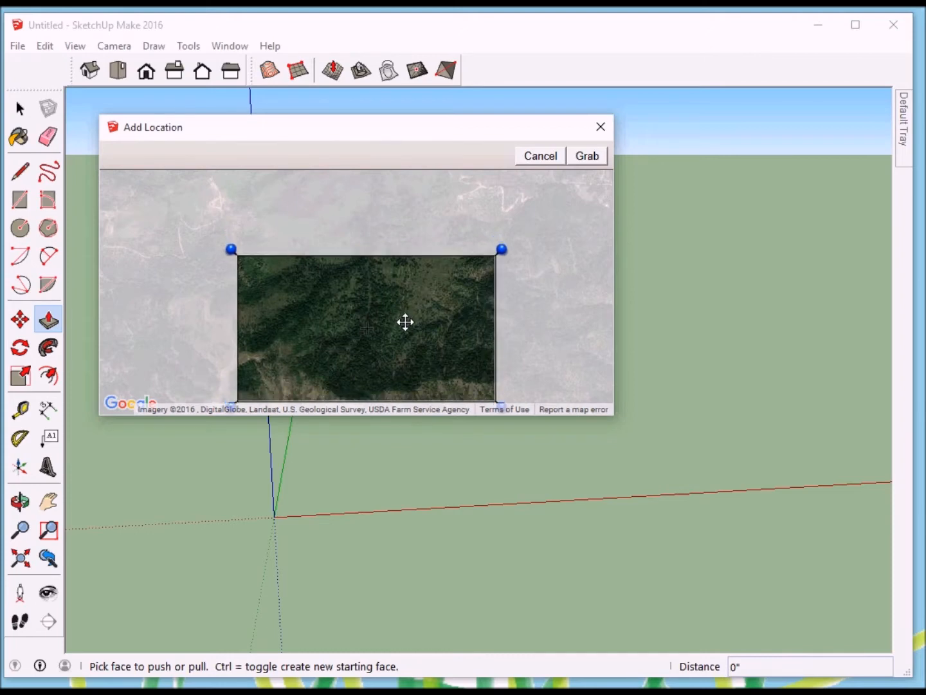
mouse_move(365, 333)
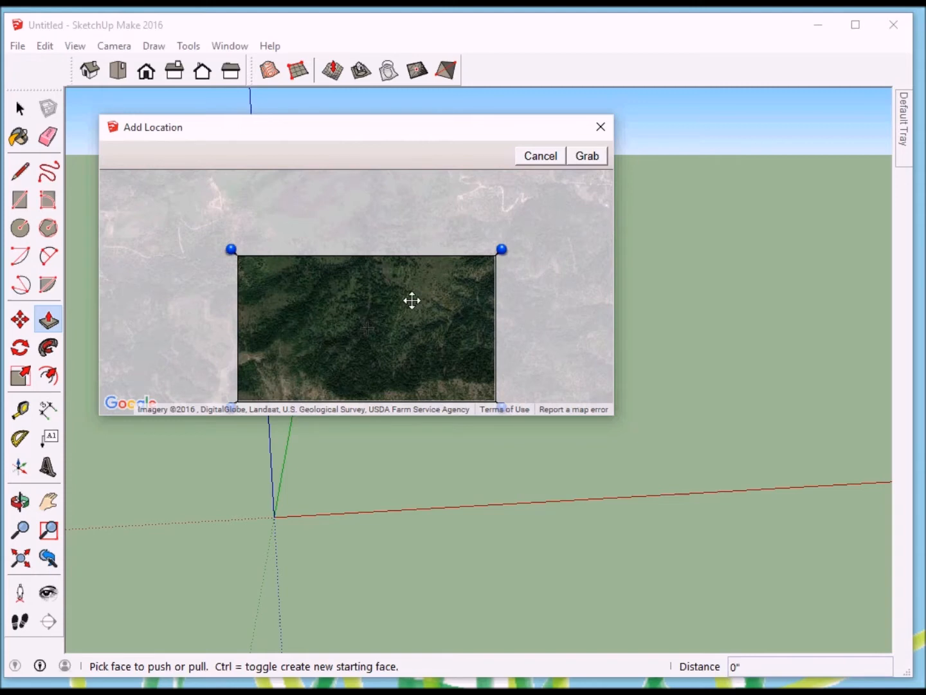
mouse_move(384, 330)
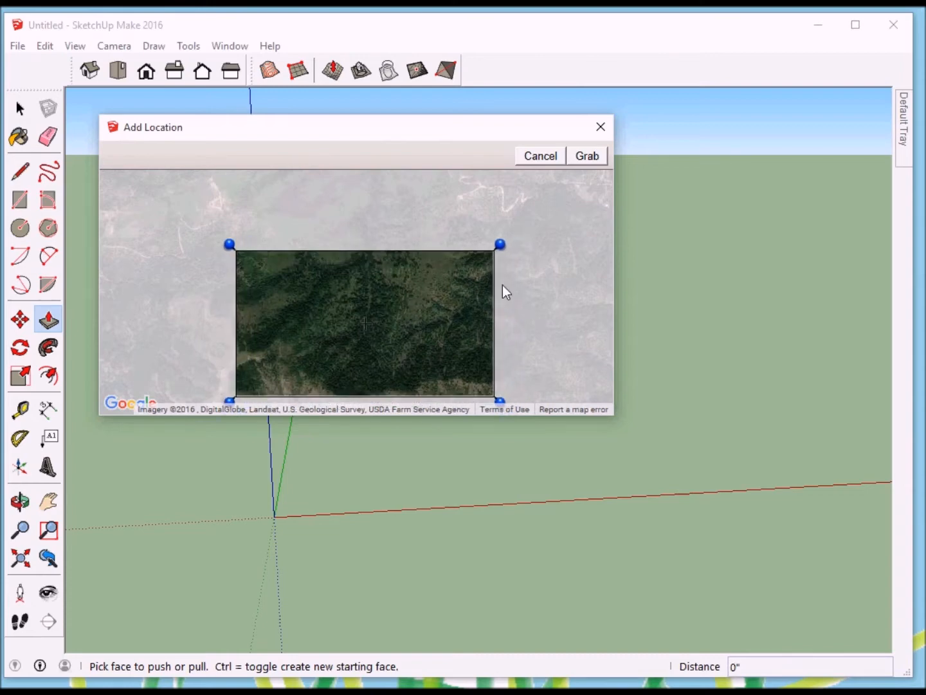
click(587, 155)
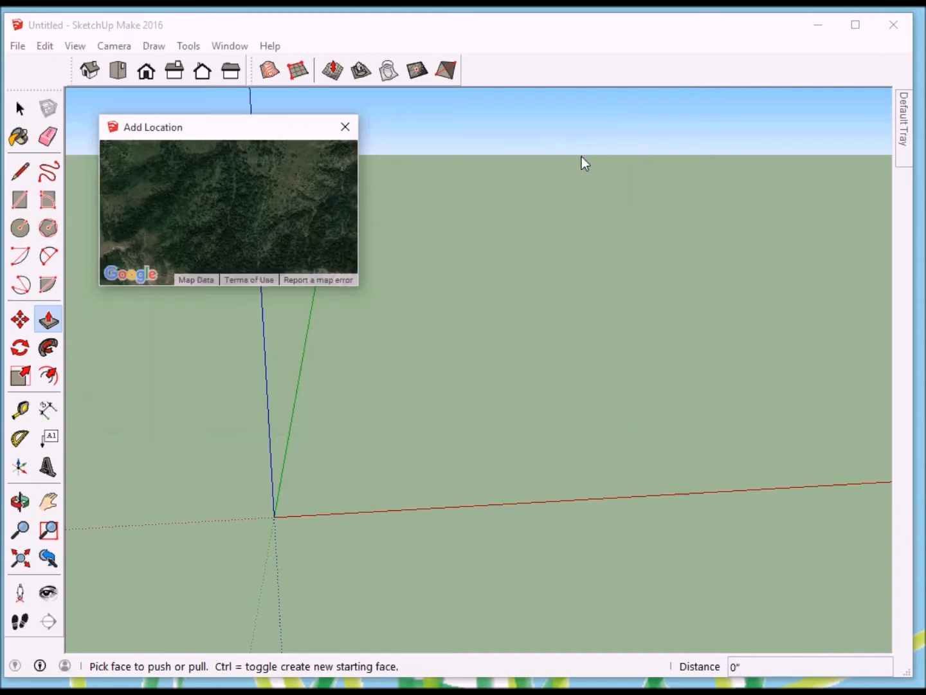
Step: Close the location window and orbit to view the flat imported terrain patch at the origin
click(345, 126)
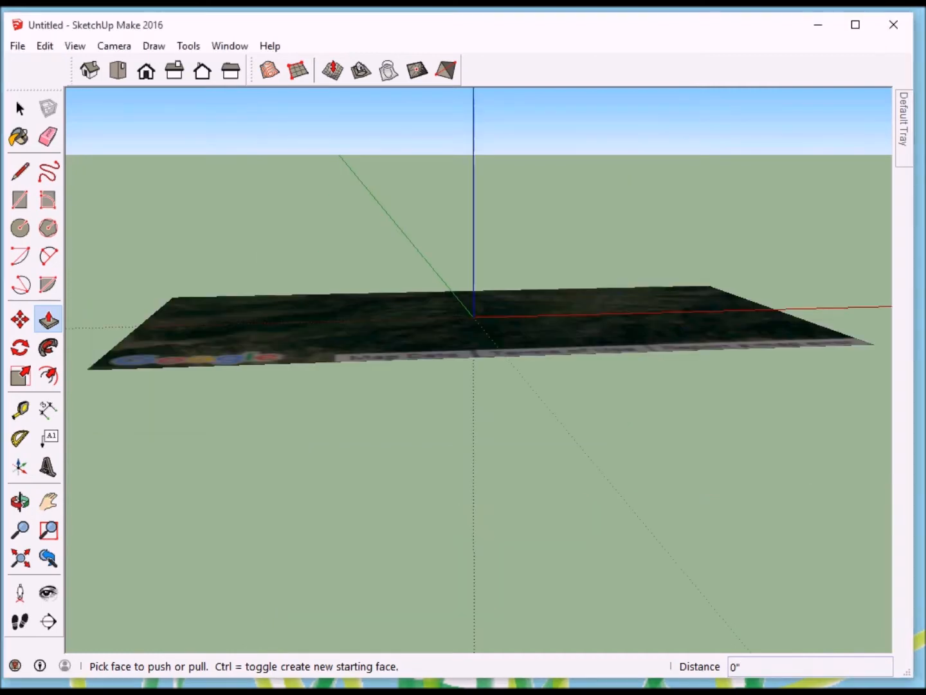
mouse_move(474, 376)
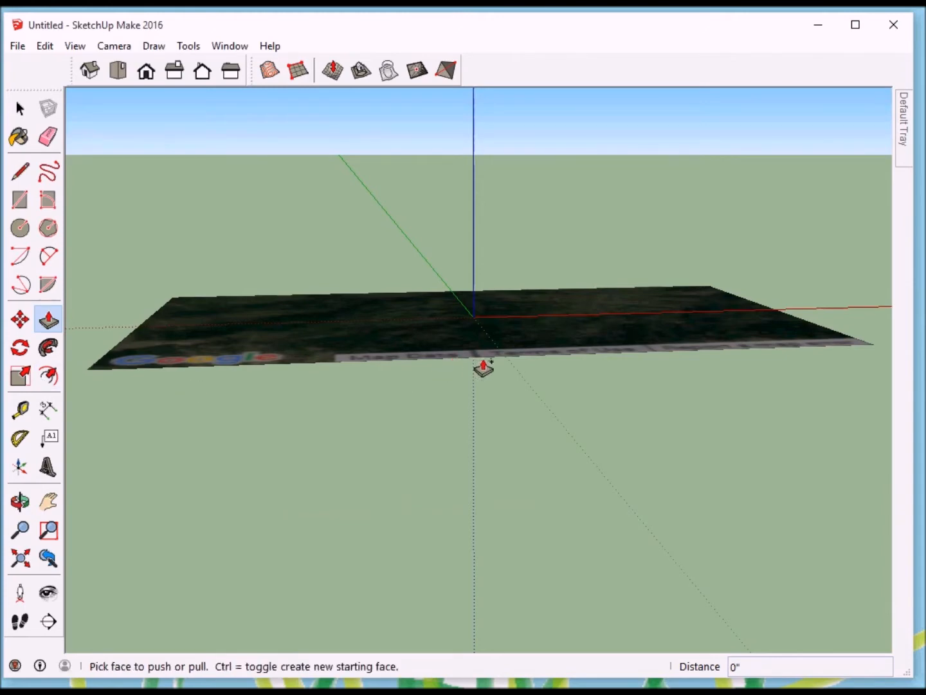
click(19, 498)
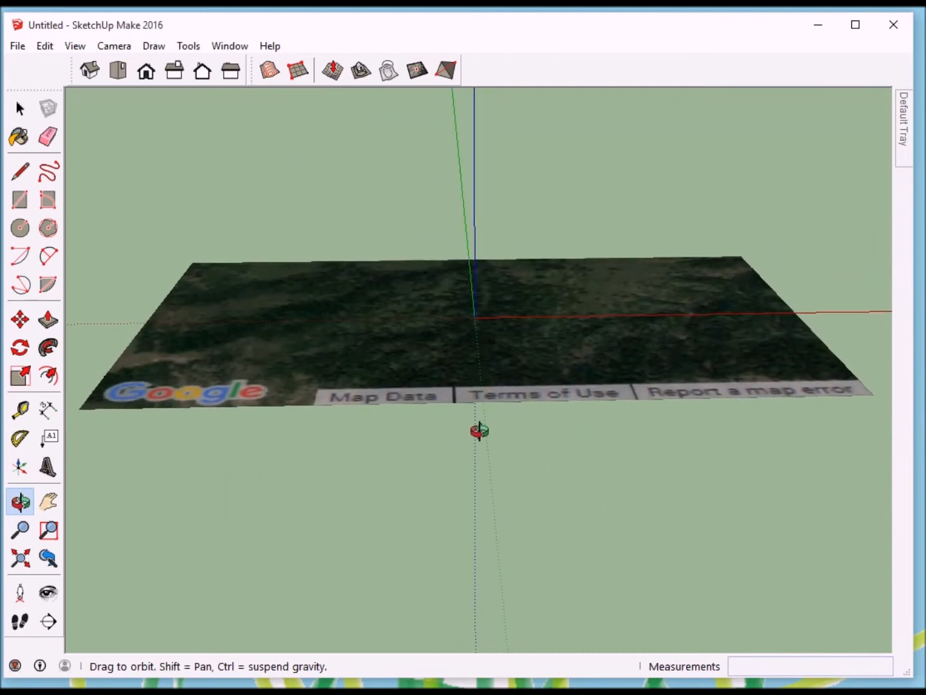
click(48, 318)
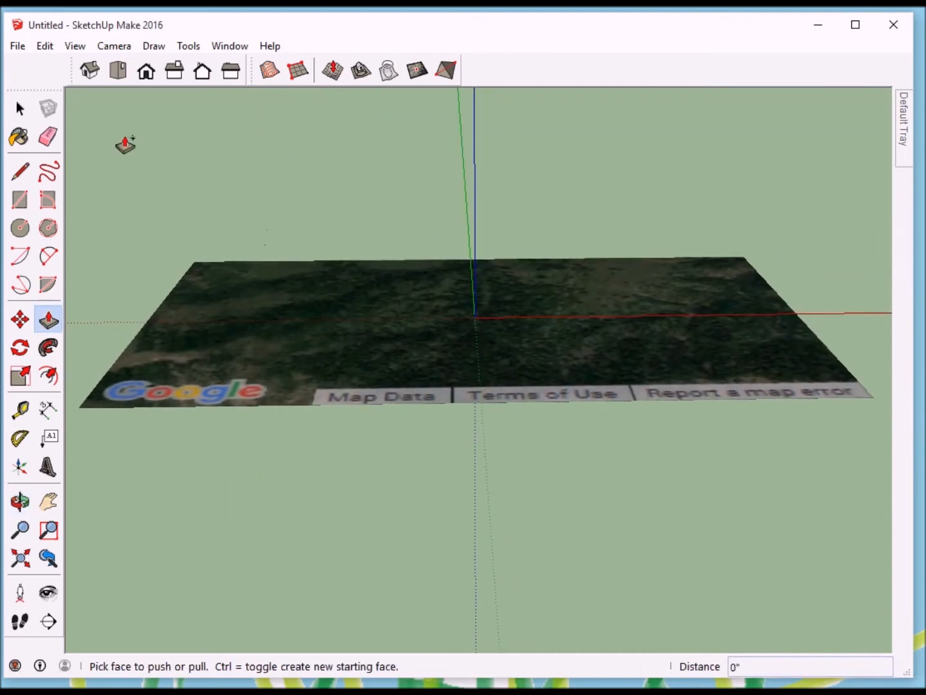
click(18, 46)
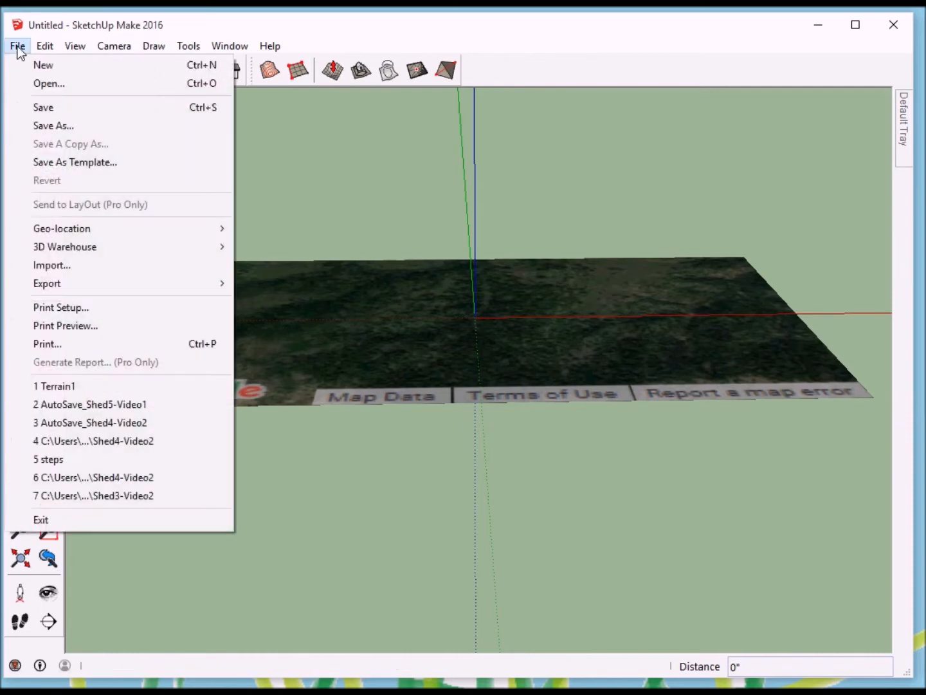
mouse_move(73, 173)
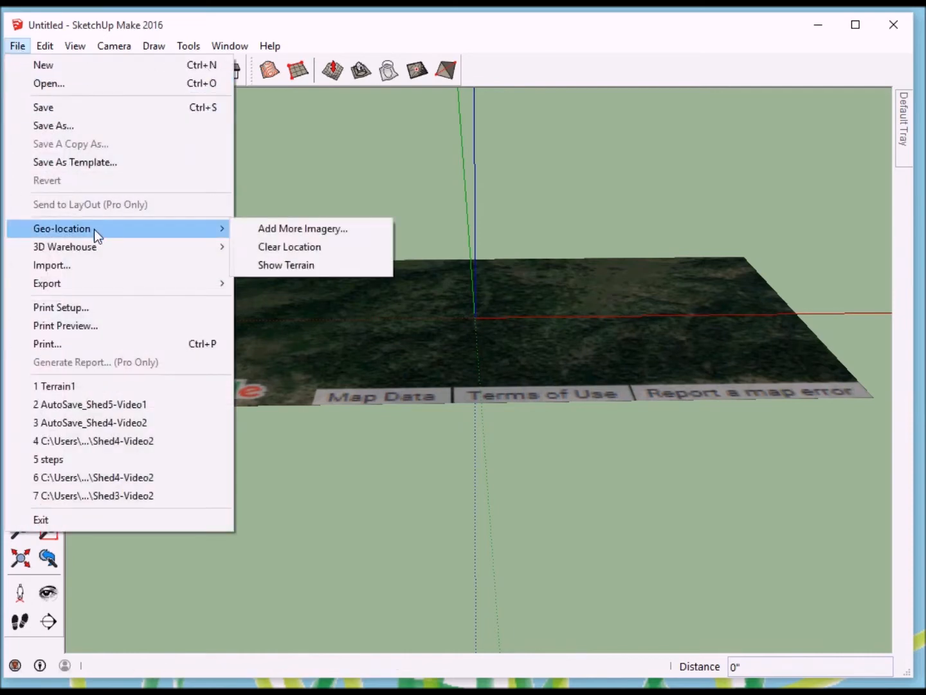
mouse_move(303, 229)
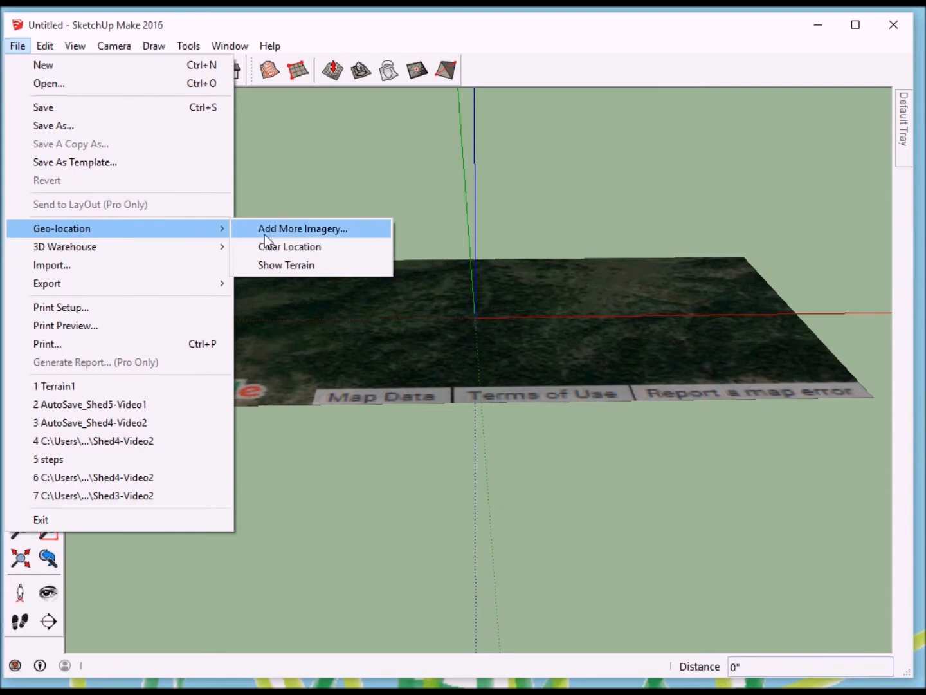
mouse_move(286, 265)
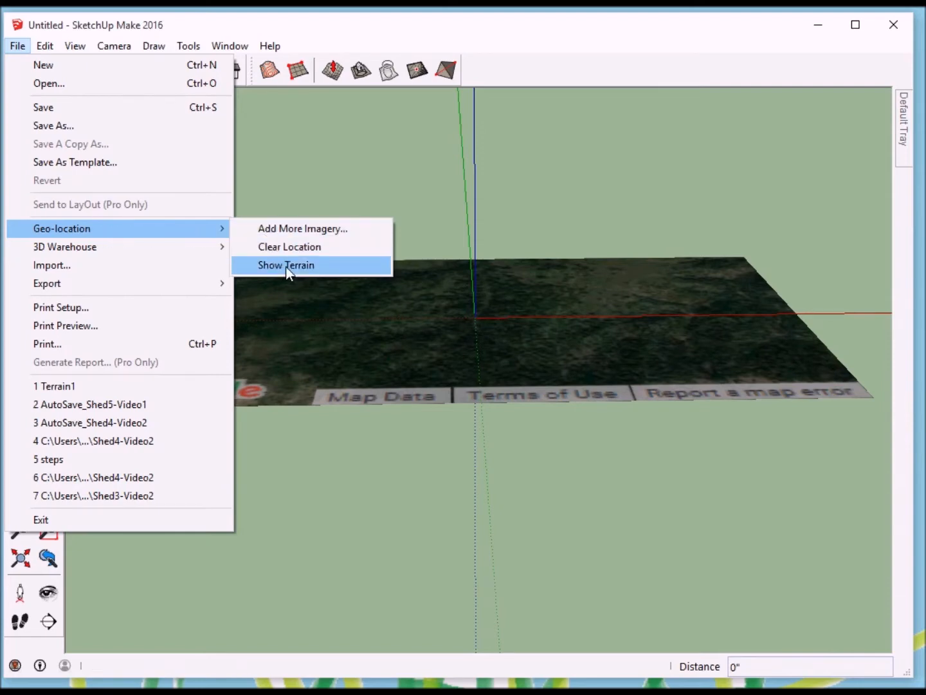
Step: Show the geo-located imagery as 3D terrain with hills and valleys
click(286, 265)
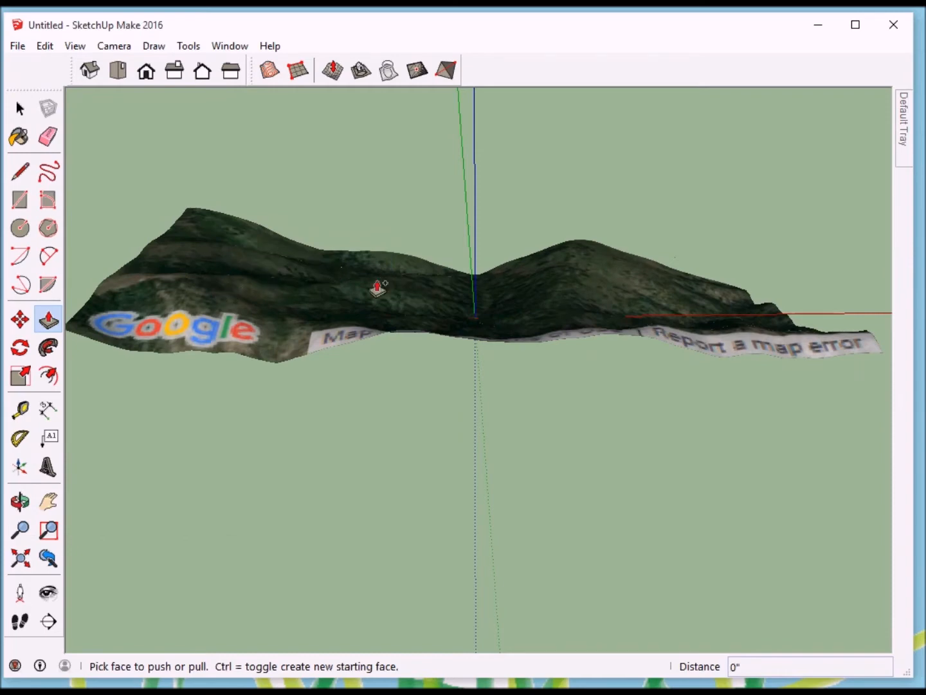
click(19, 499)
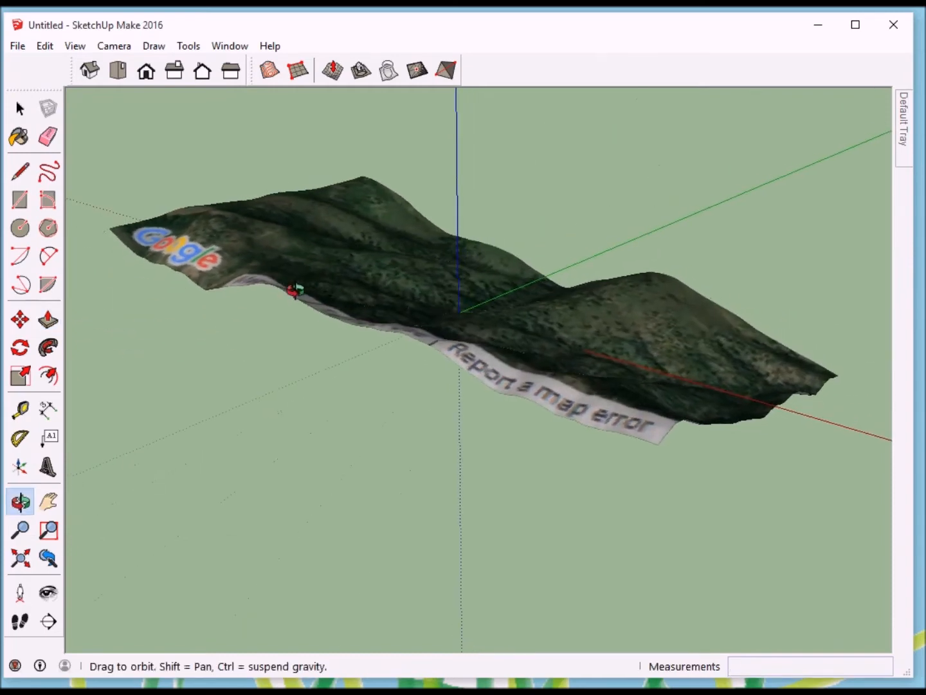
drag(296, 289, 525, 418)
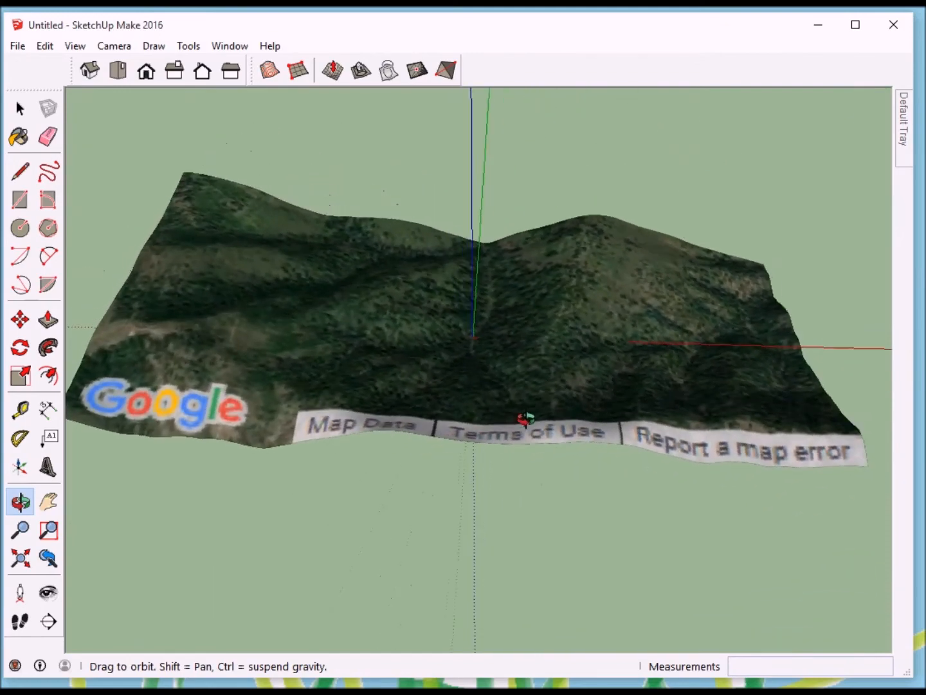
drag(528, 418, 589, 373)
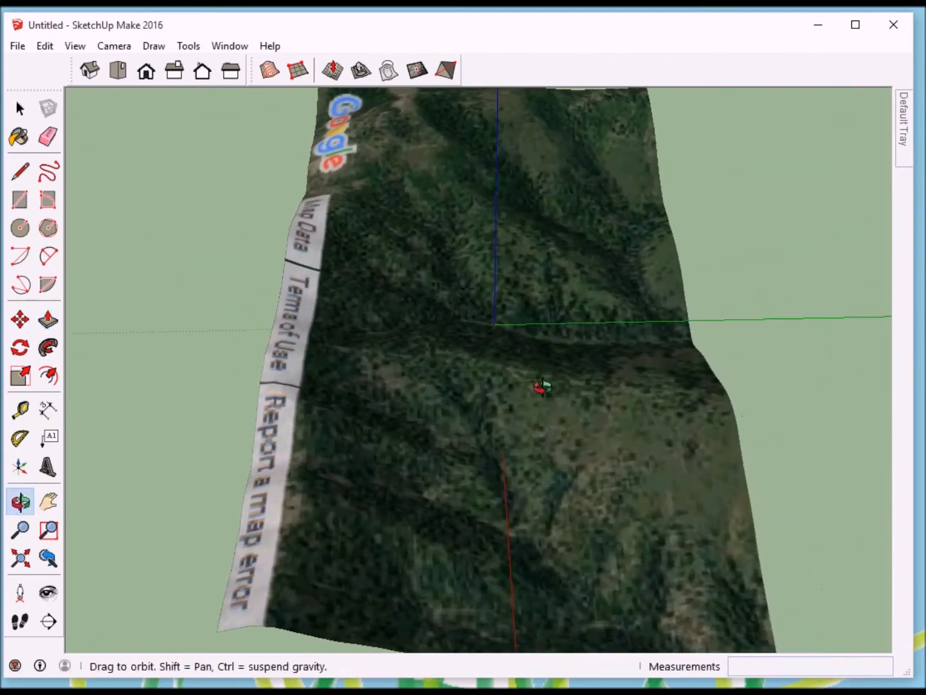
click(46, 317)
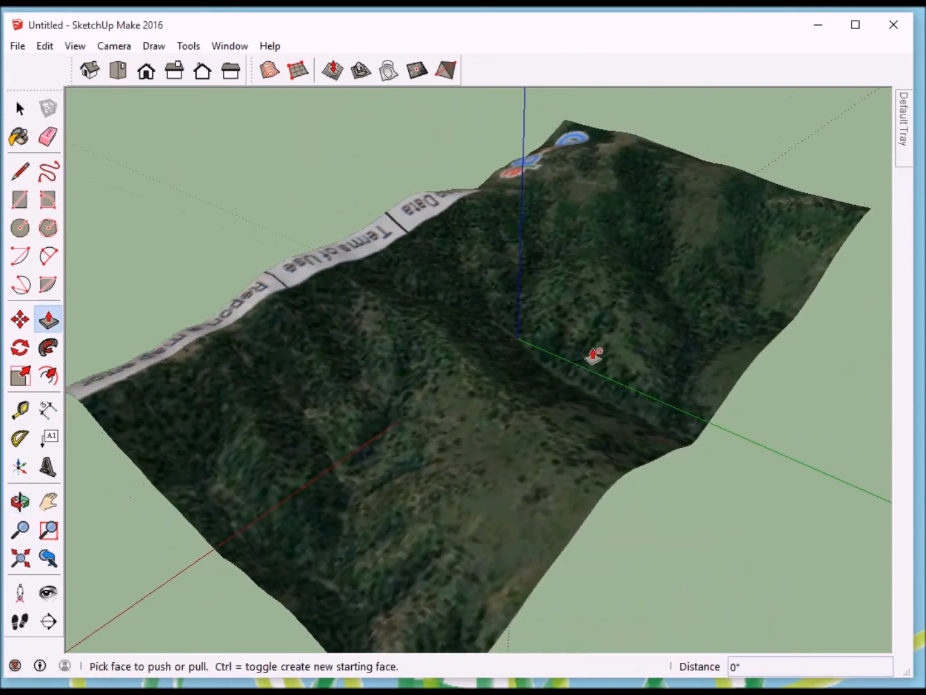
click(19, 500)
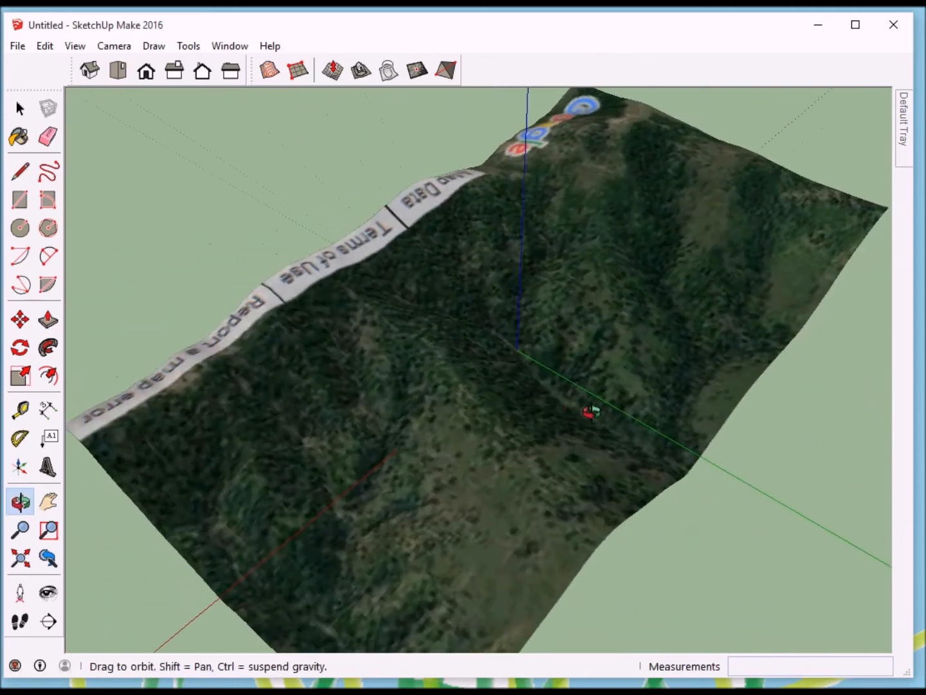
click(47, 318)
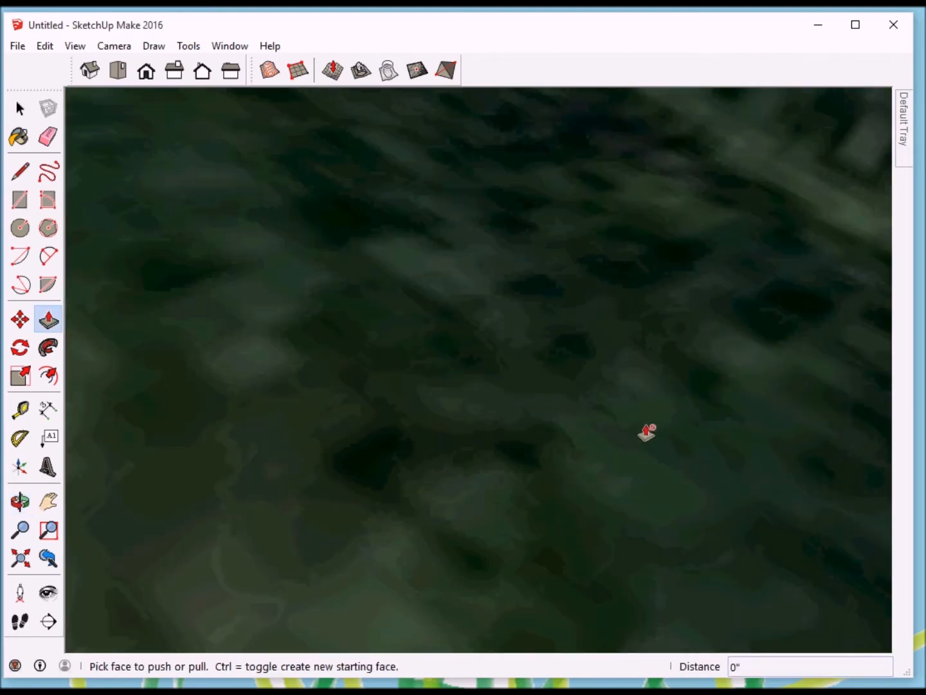
click(20, 497)
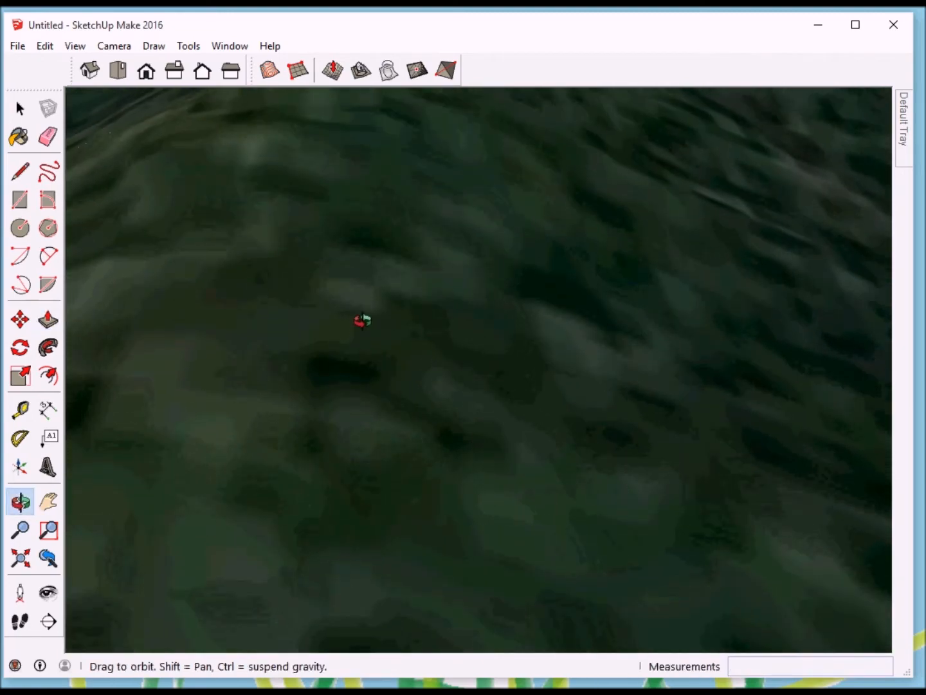
click(47, 319)
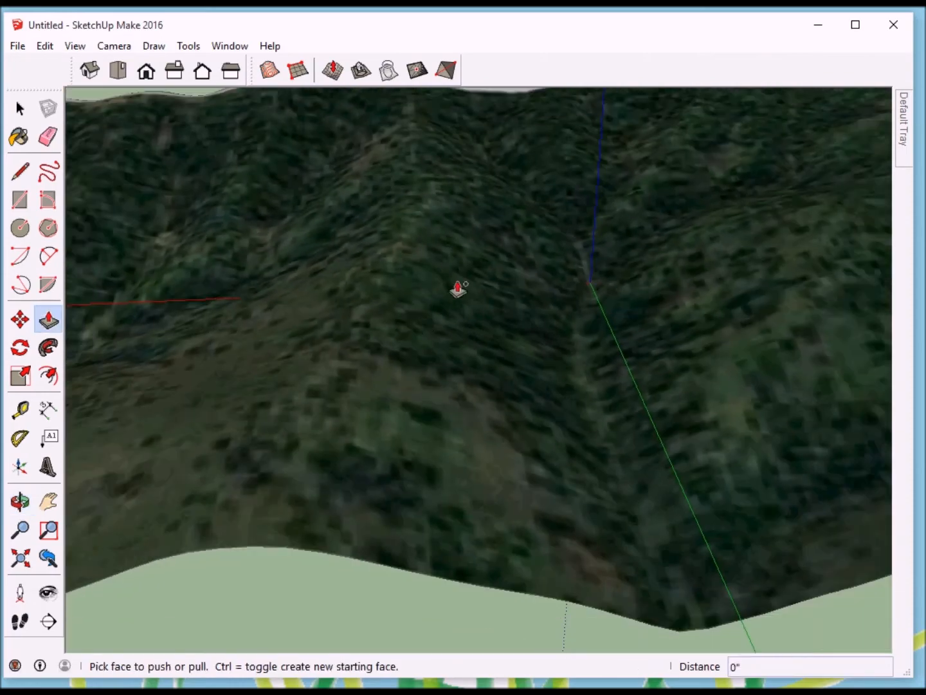
click(21, 498)
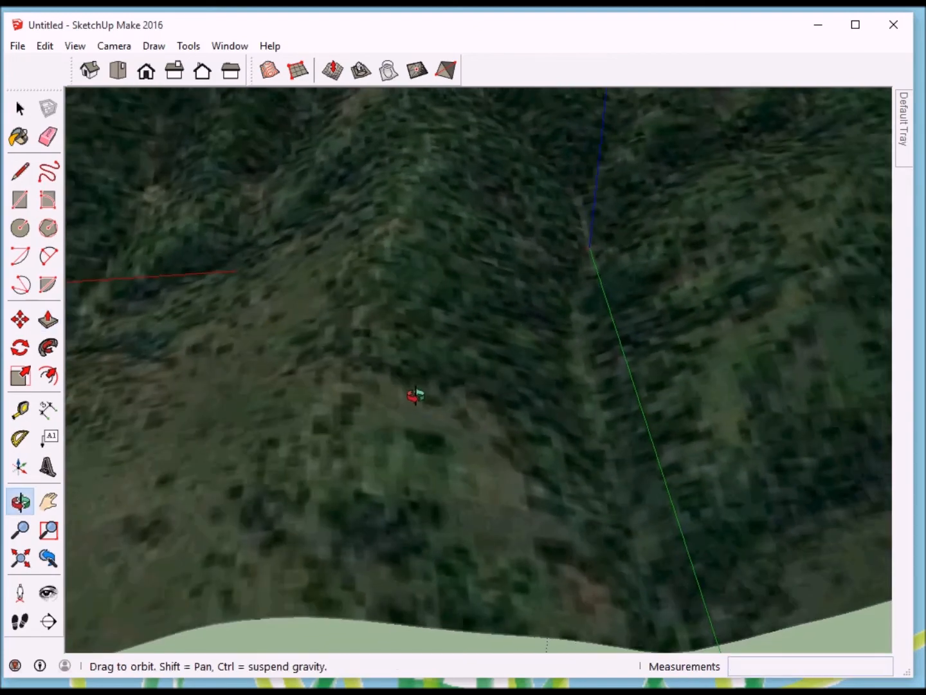
click(47, 316)
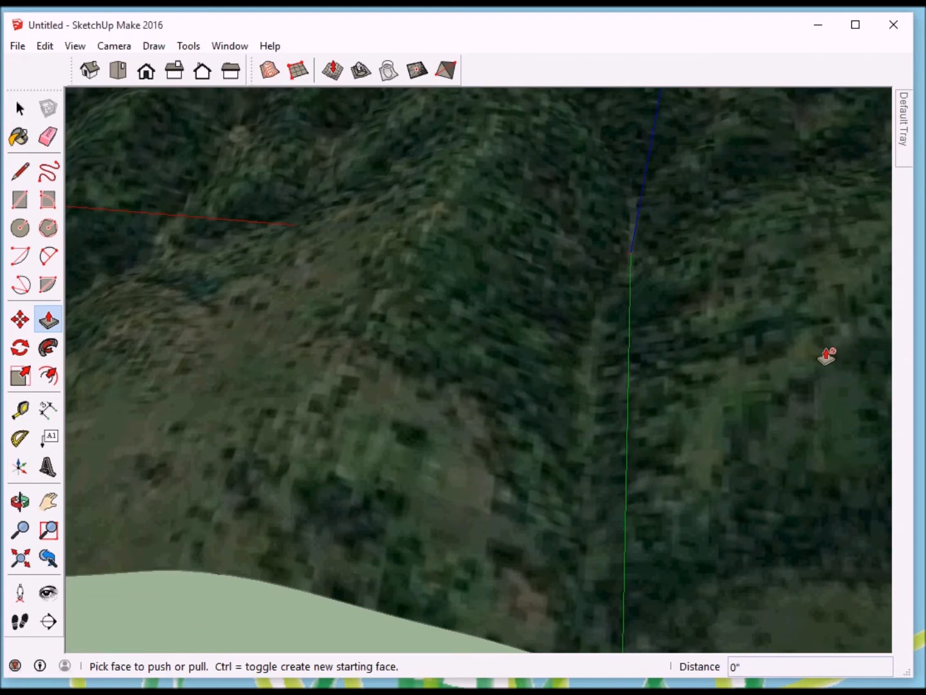
mouse_move(785, 356)
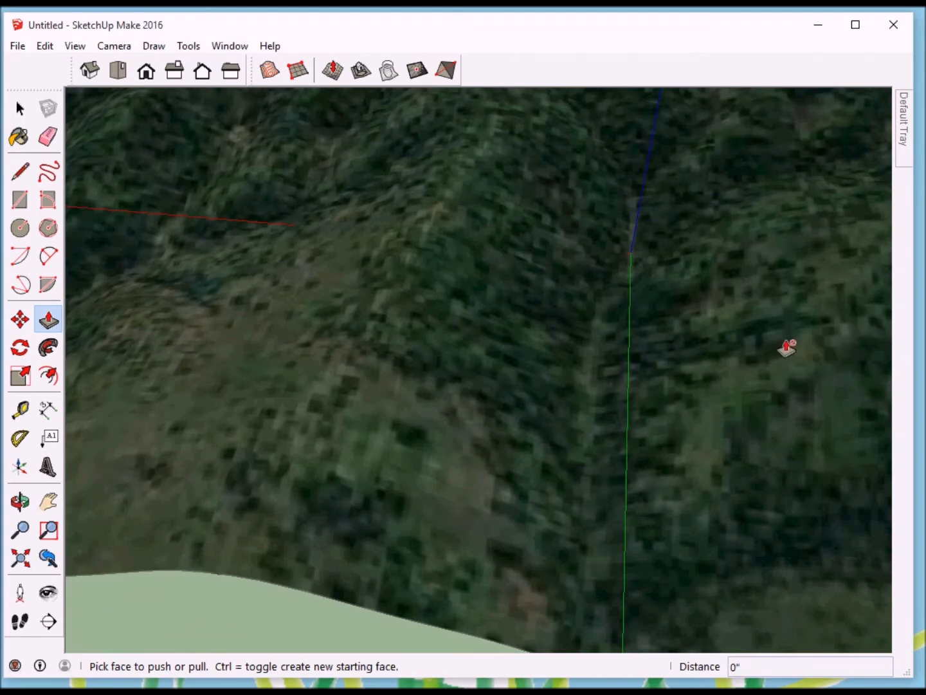
click(18, 108)
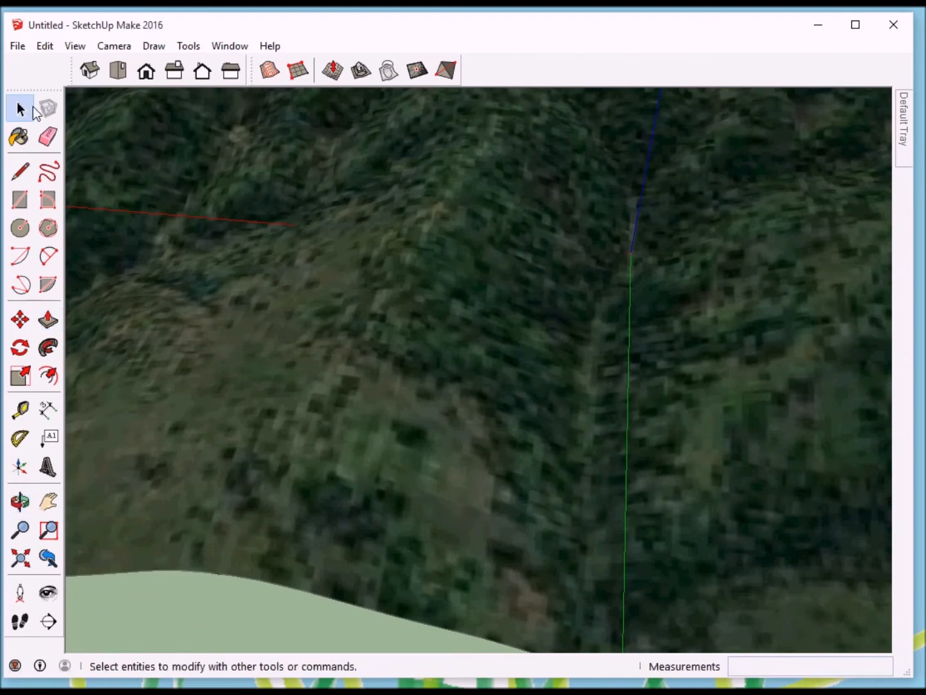
click(21, 499)
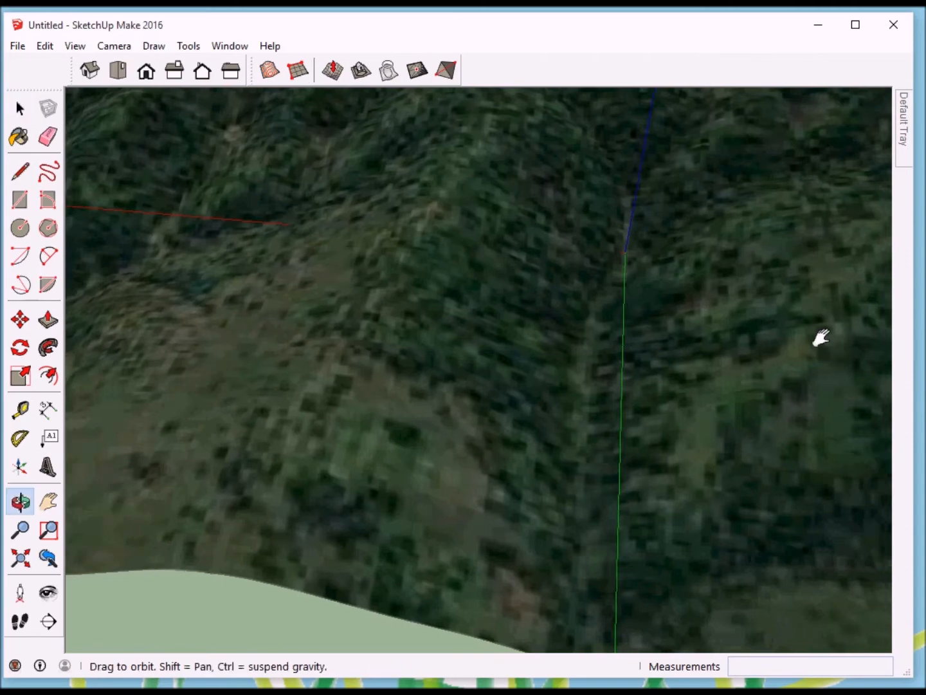
drag(821, 337, 533, 366)
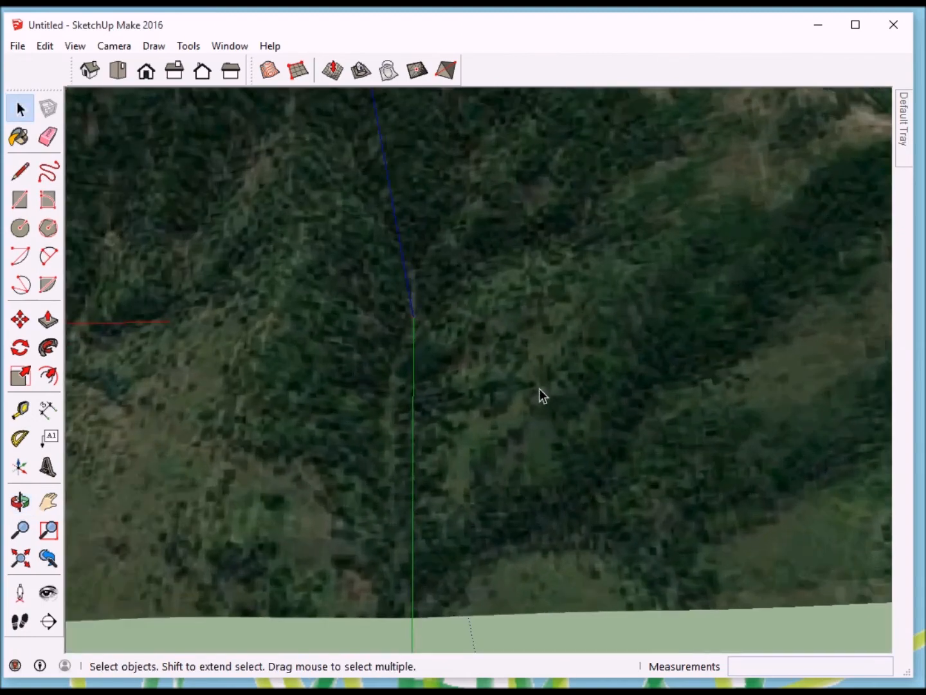
mouse_move(194, 178)
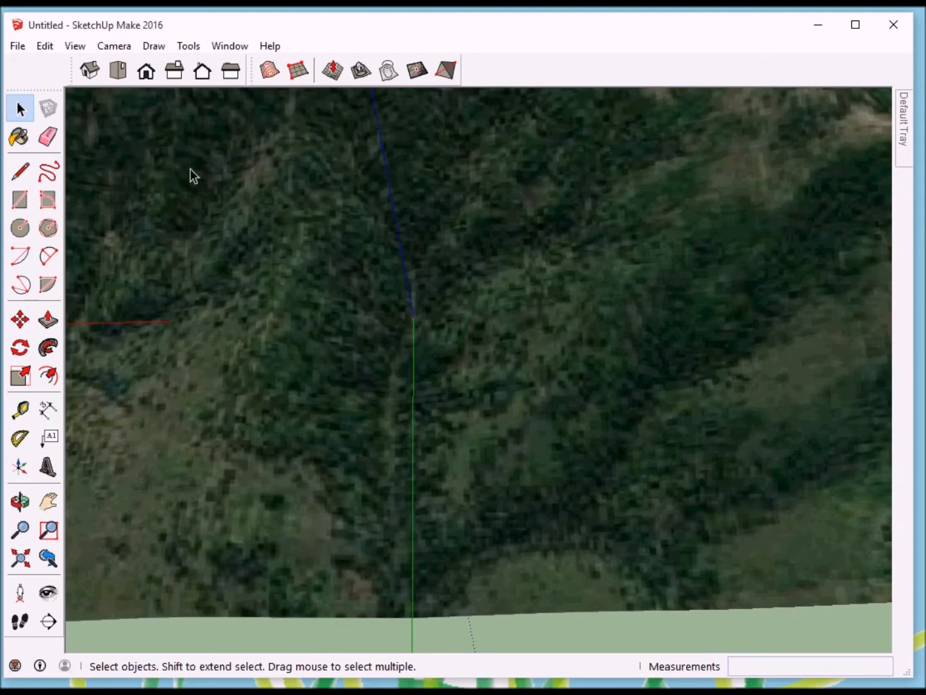
click(17, 47)
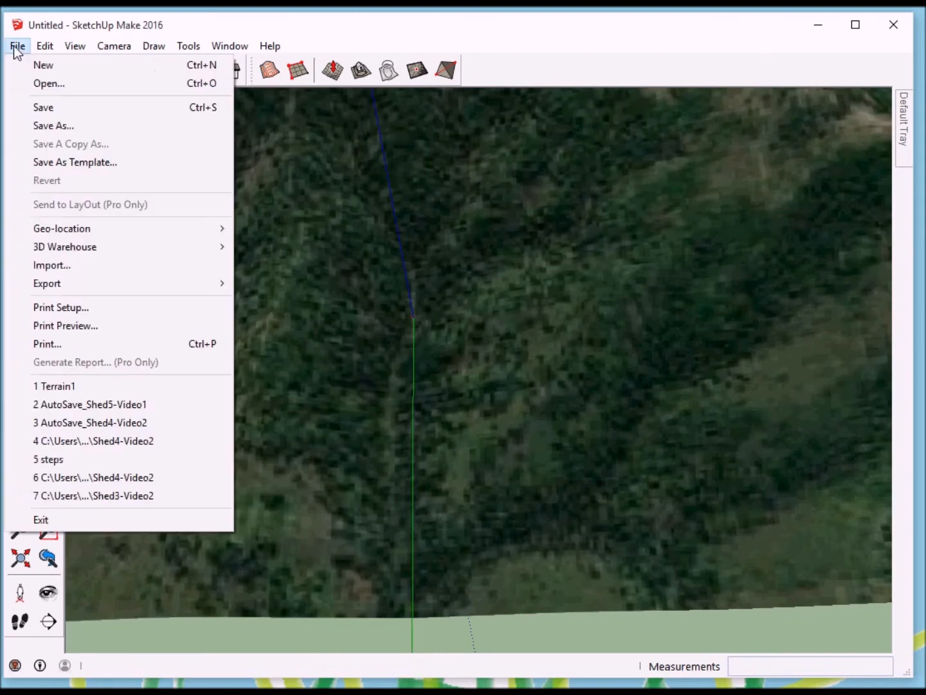
mouse_move(62, 229)
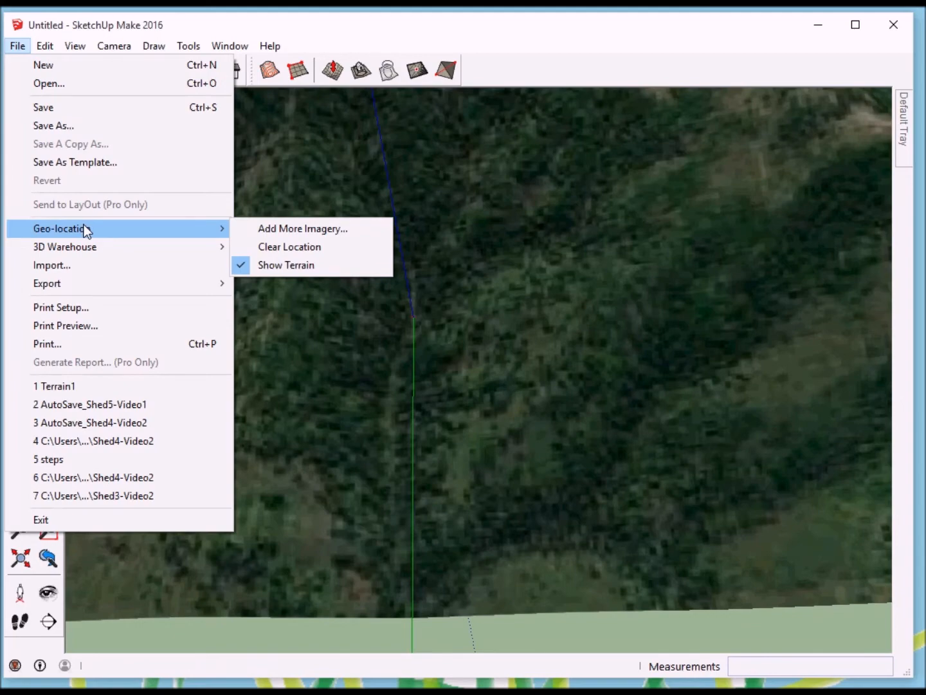
Step: Start Add More Imagery, pan the satellite map to the cabin site and widen the dialog
click(304, 229)
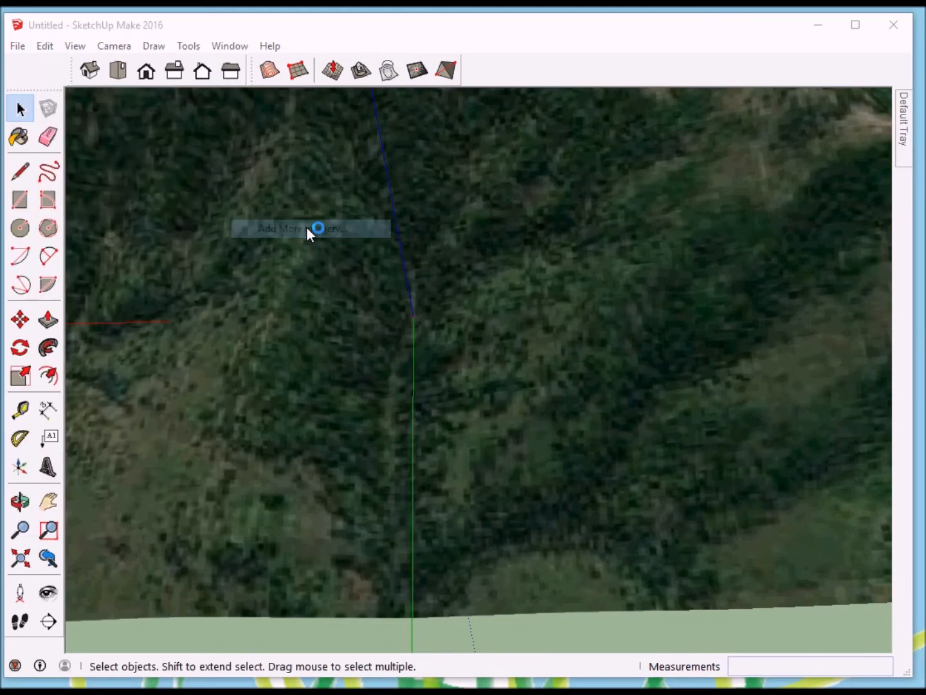
click(310, 229)
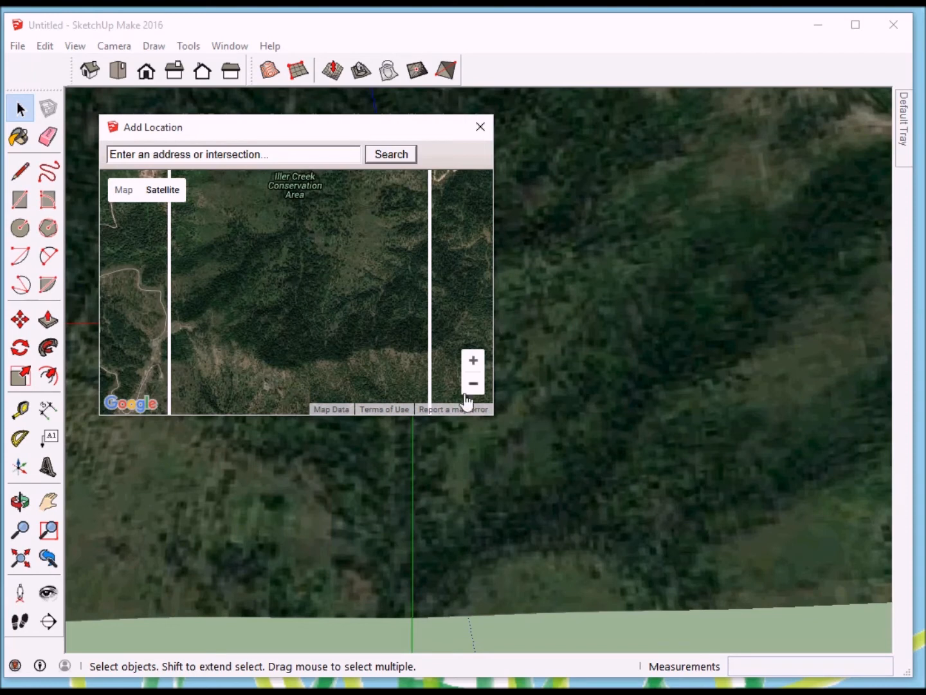
mouse_move(575, 419)
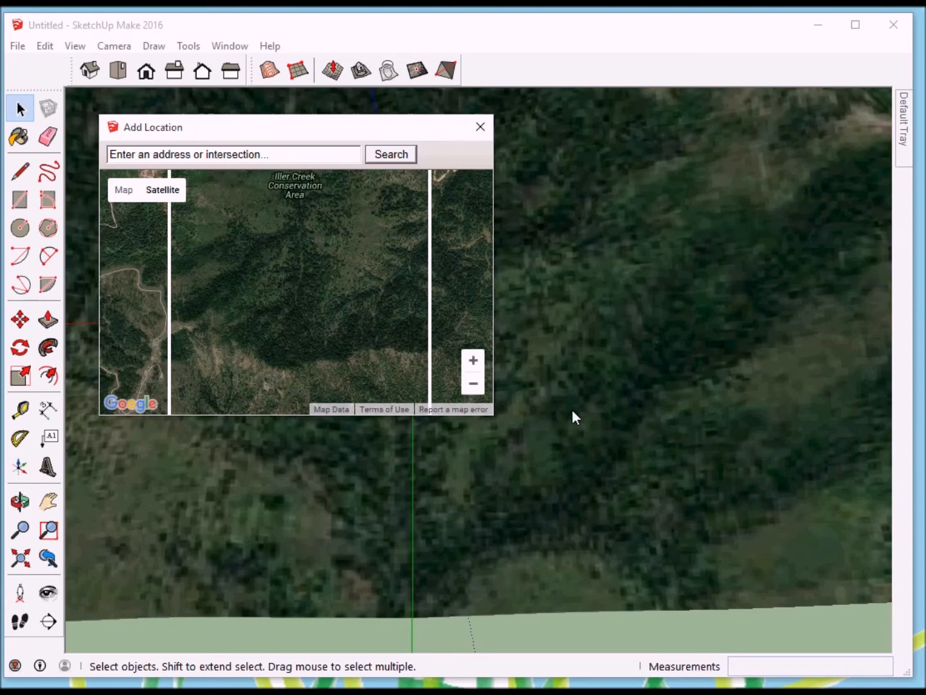
mouse_move(234, 251)
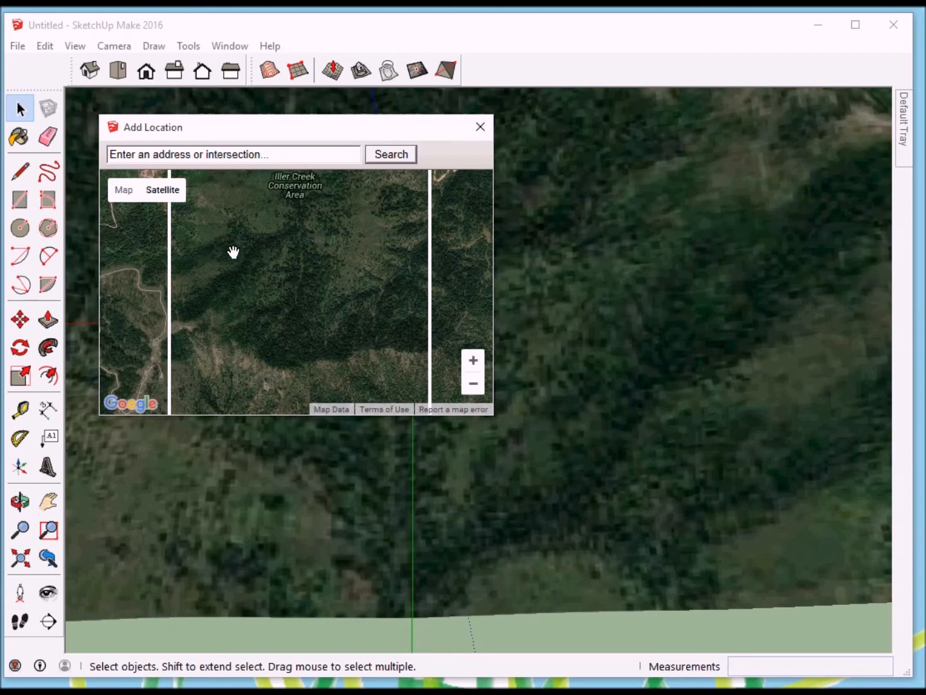
mouse_move(217, 248)
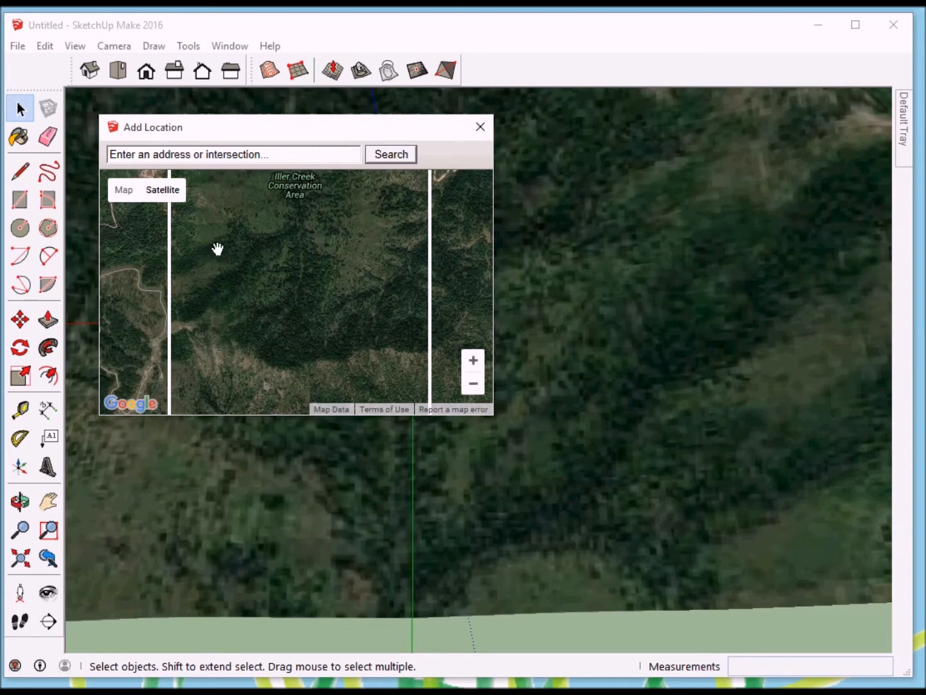
mouse_move(275, 252)
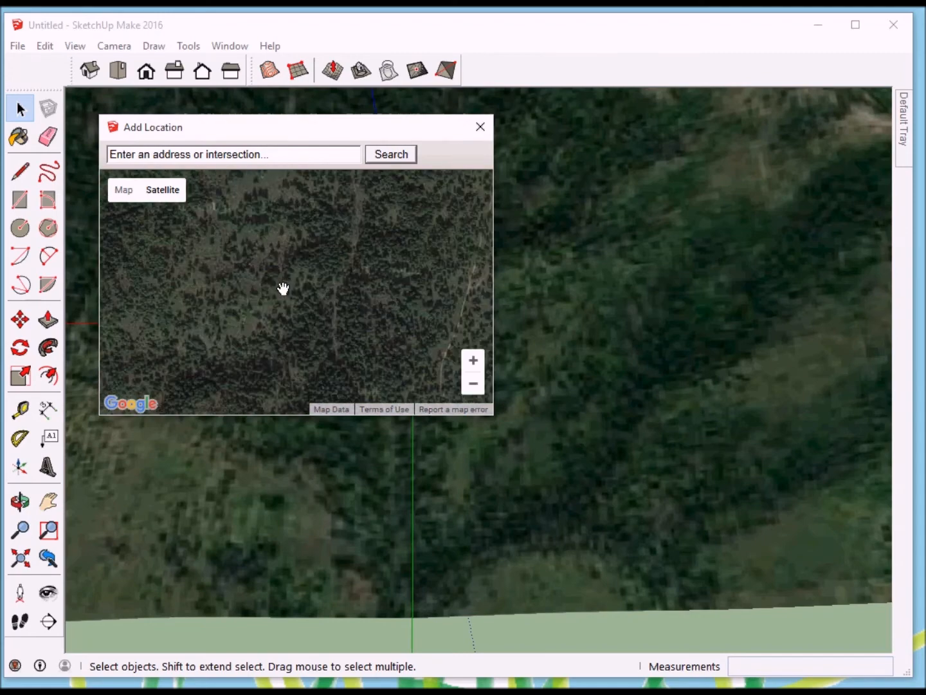
drag(284, 287, 291, 322)
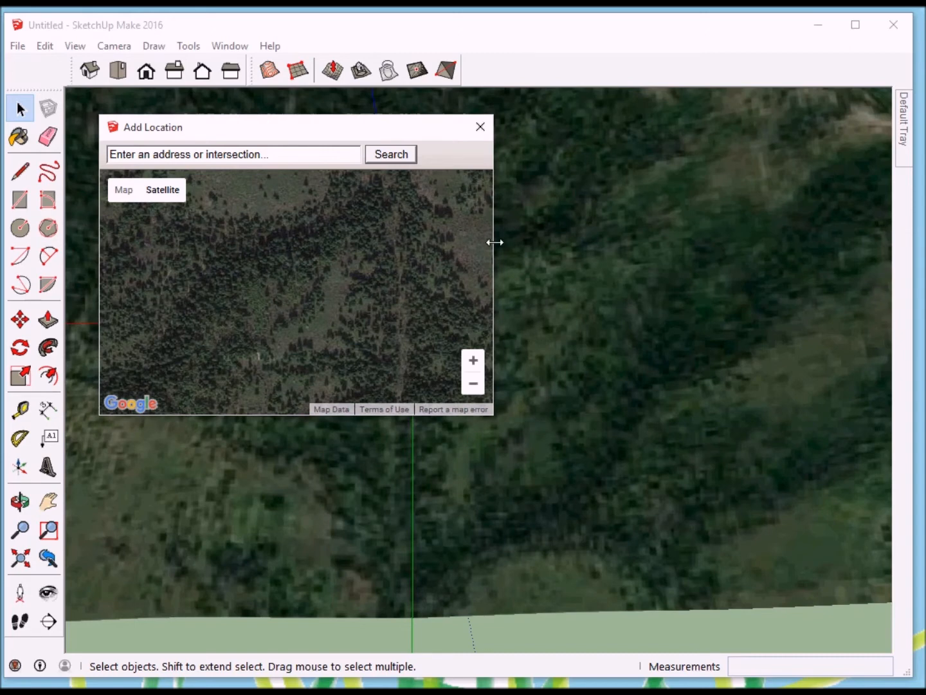
drag(494, 242, 602, 249)
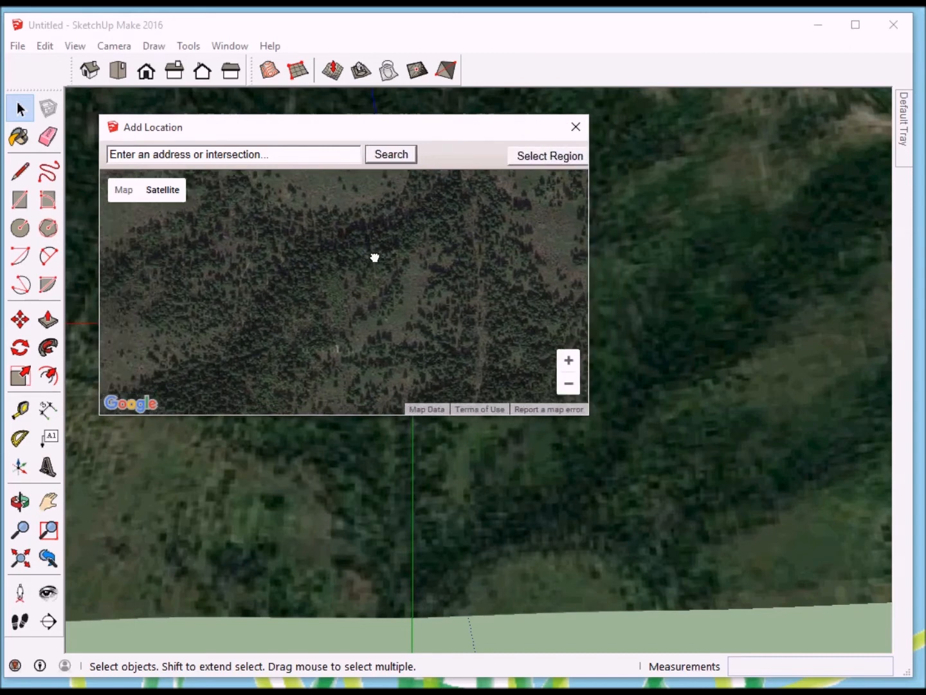
Step: Shrink the selection region to a square around the cabin site and grab it onto the terrain
click(550, 155)
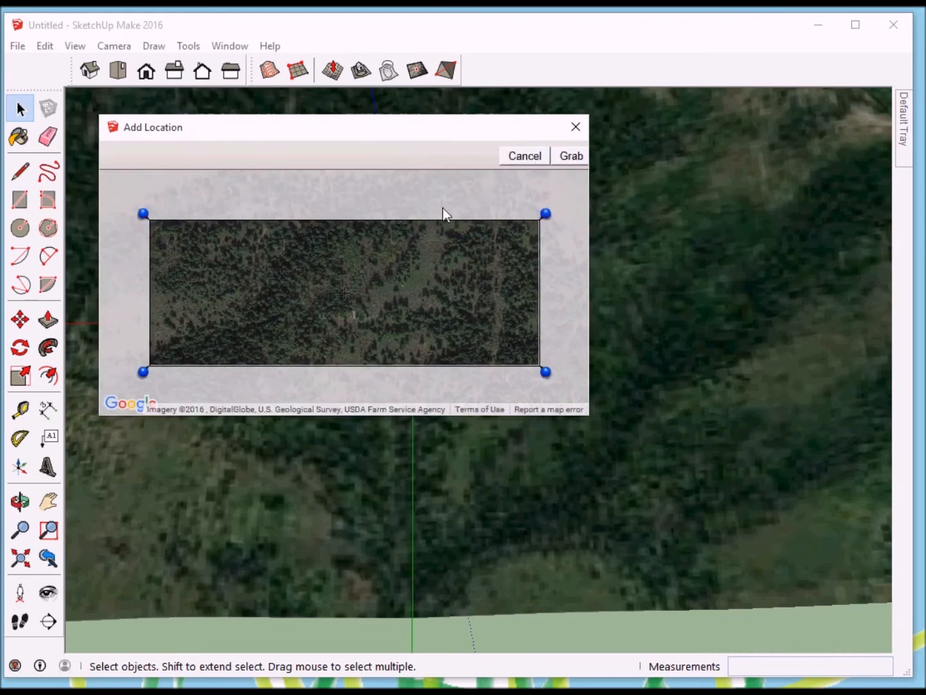
mouse_move(142, 213)
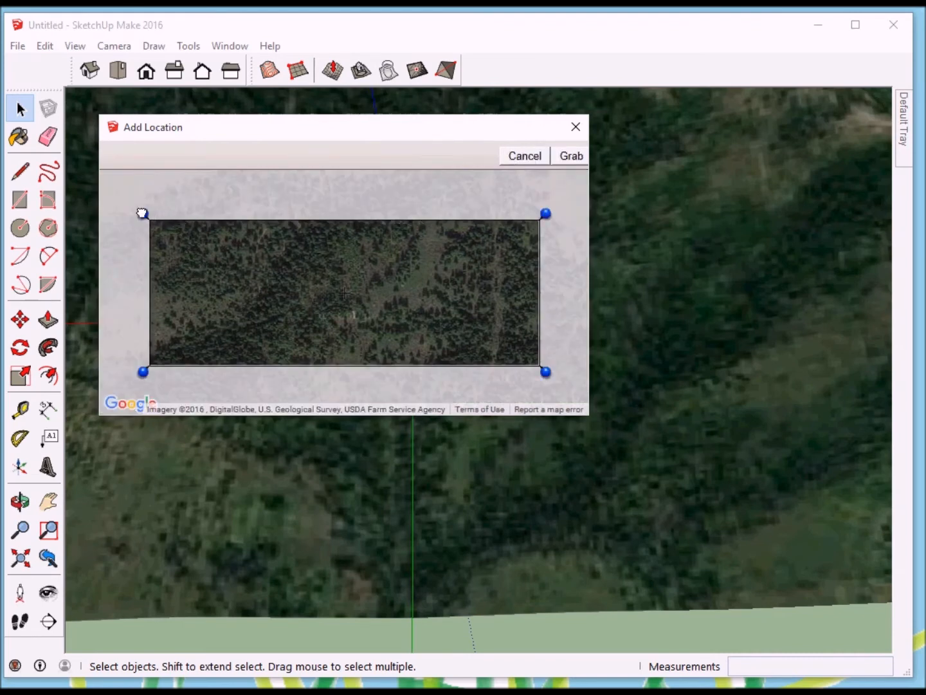
drag(143, 214, 233, 172)
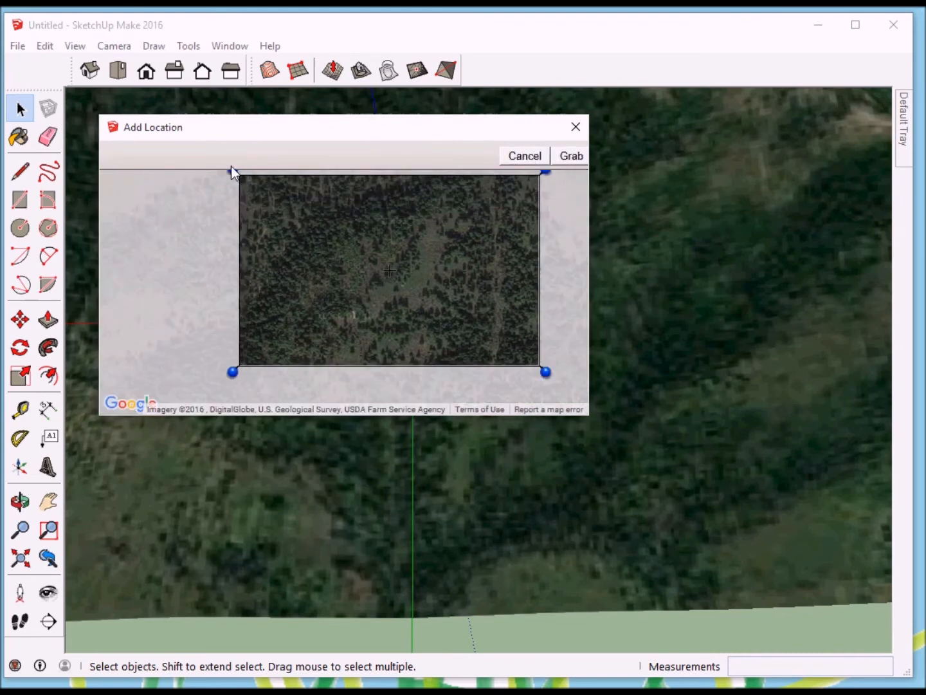
drag(546, 371, 456, 364)
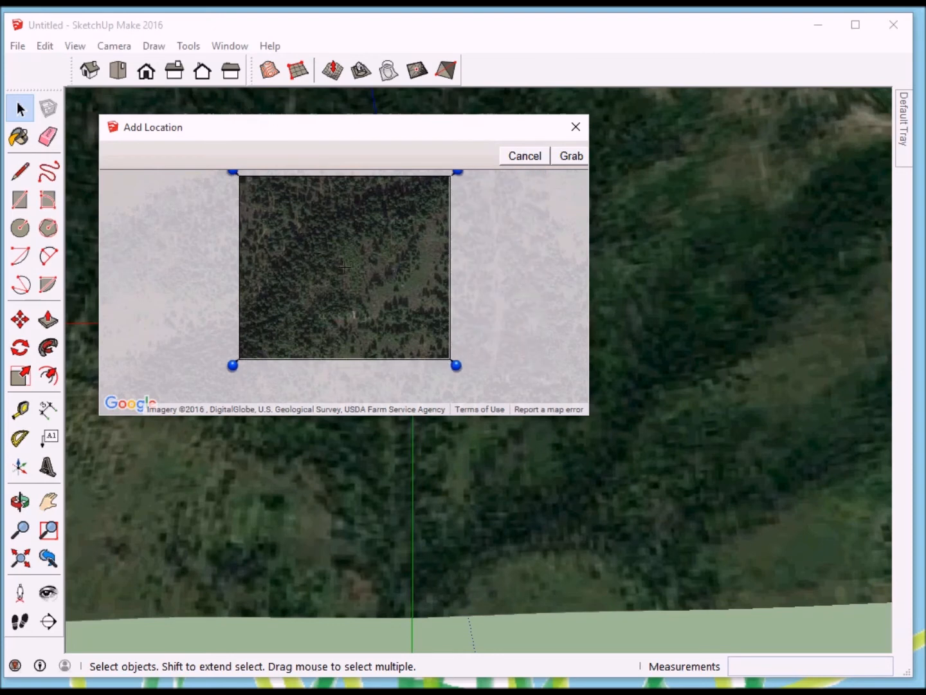
drag(457, 366, 448, 360)
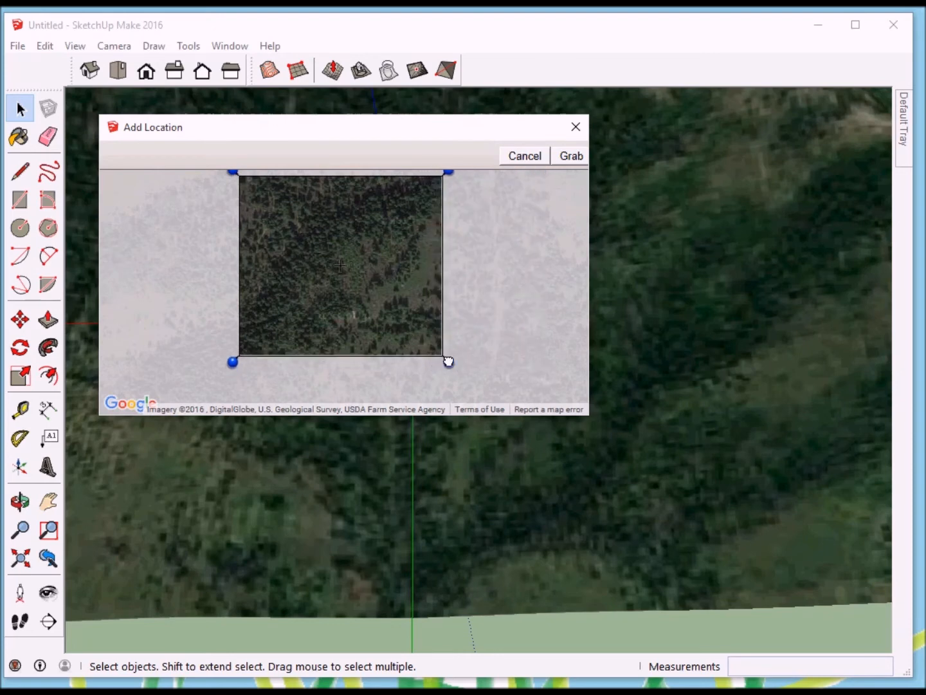
mouse_move(571, 156)
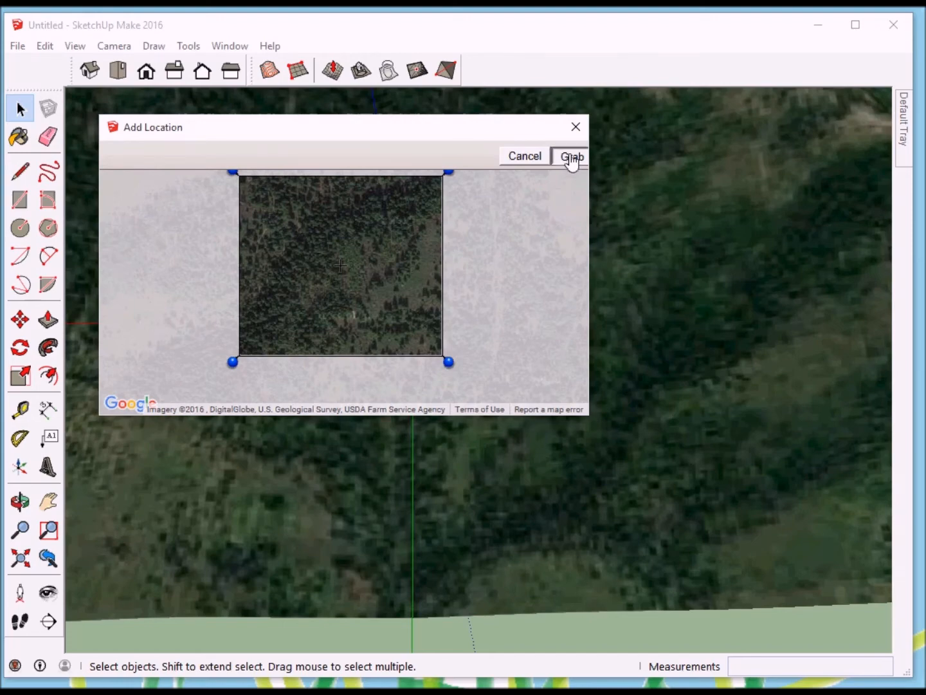
click(571, 155)
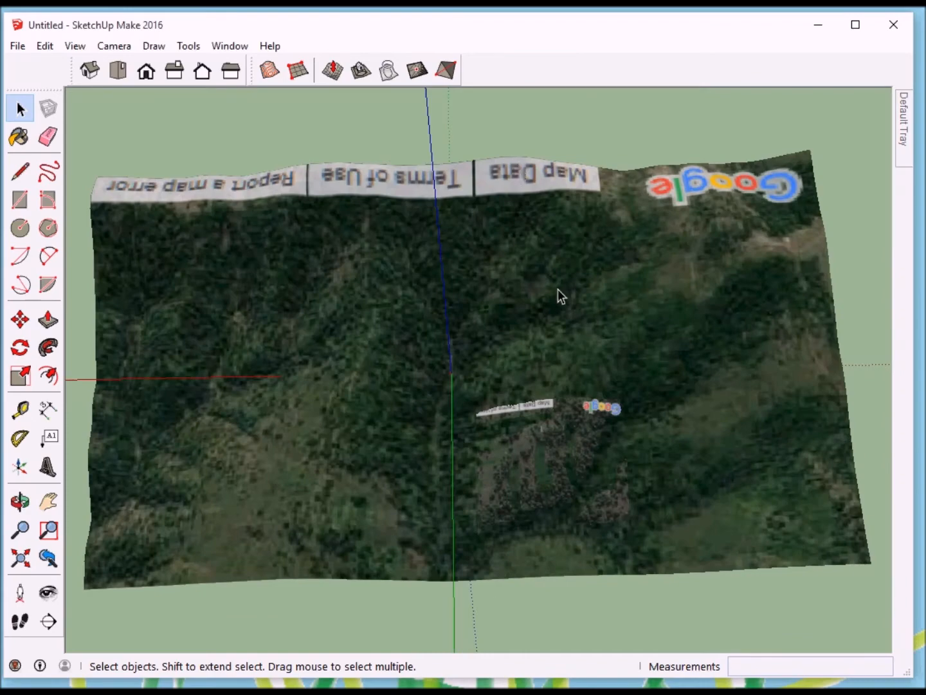
mouse_move(560, 477)
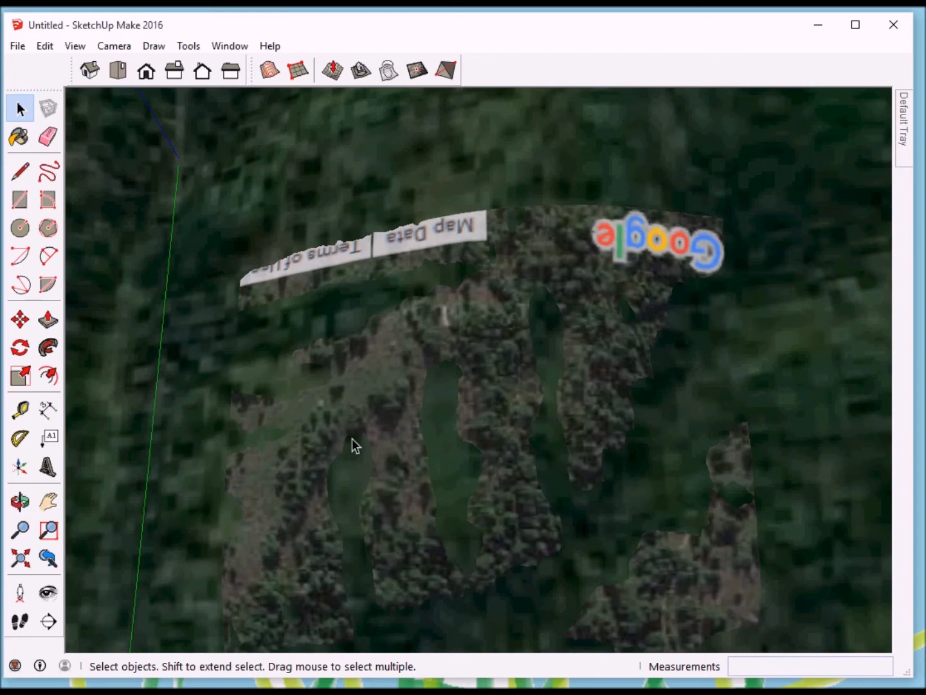
mouse_move(404, 381)
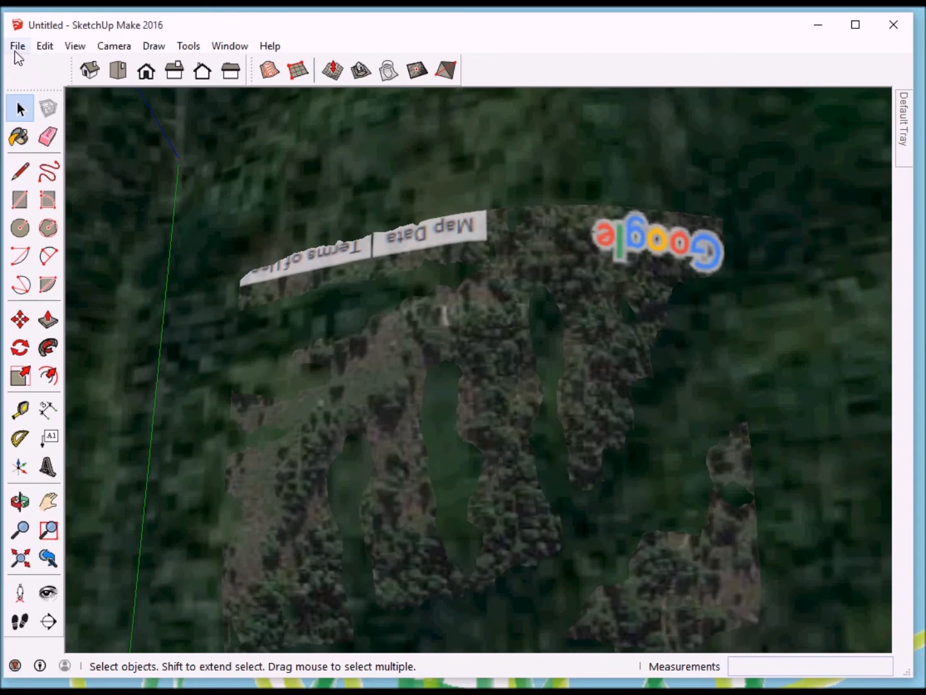
Step: Start Add More Imagery again and zoom the map closely onto the forested cabin site
click(18, 46)
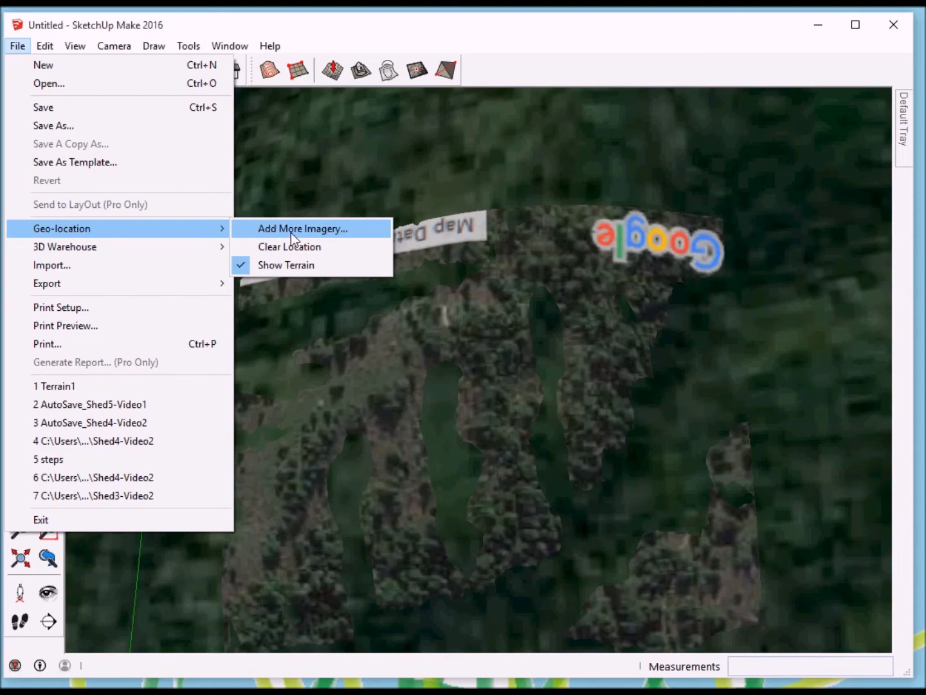
click(304, 229)
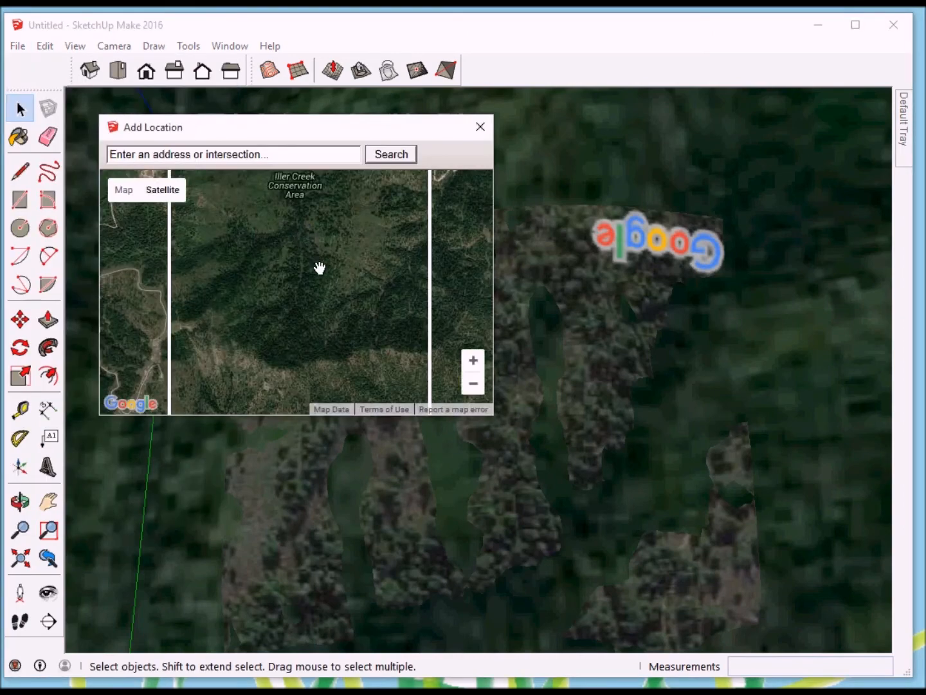
drag(321, 268, 277, 255)
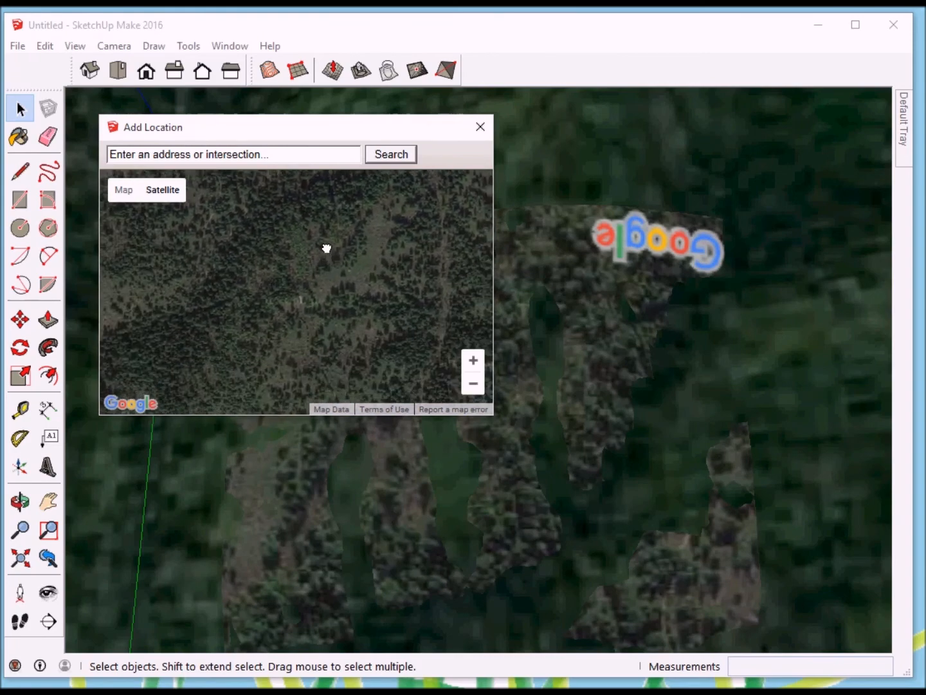
drag(327, 248, 264, 305)
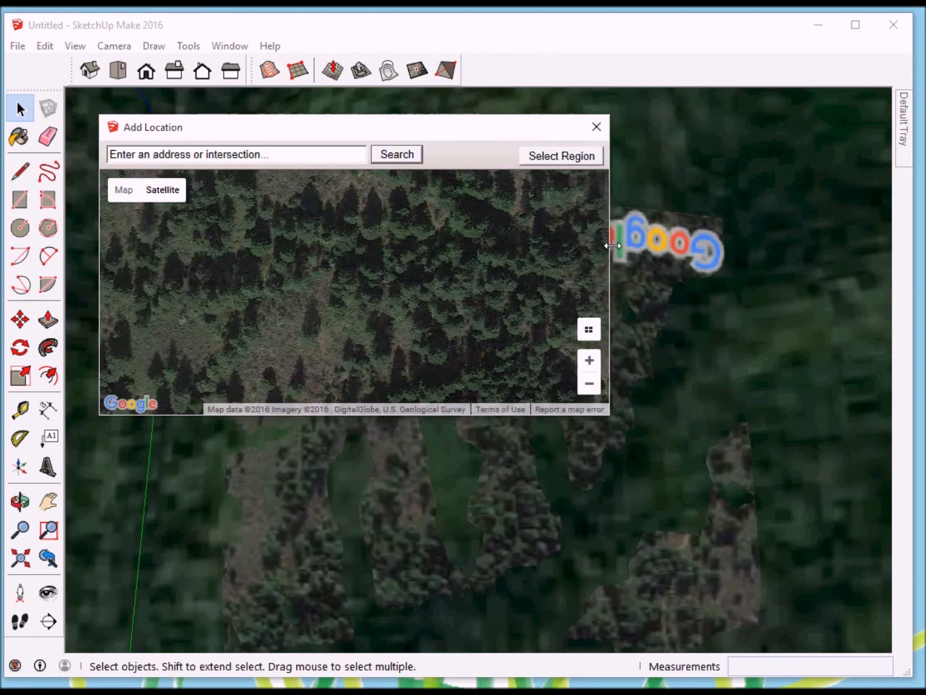
Step: Frame a tighter region around the cabin site and grab the close-up imagery onto the terrain
click(561, 156)
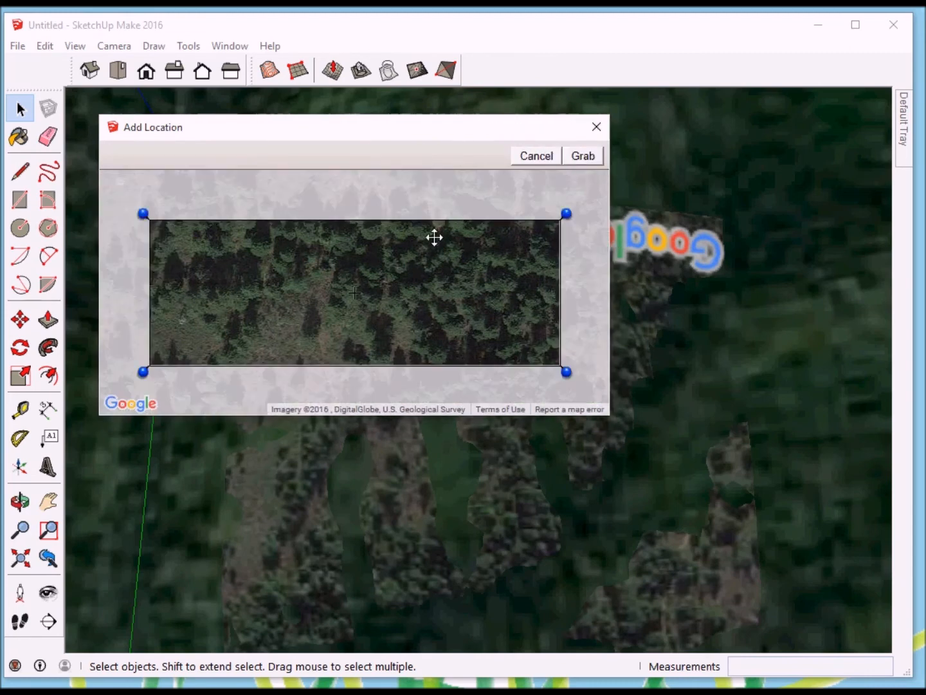
drag(144, 214, 212, 169)
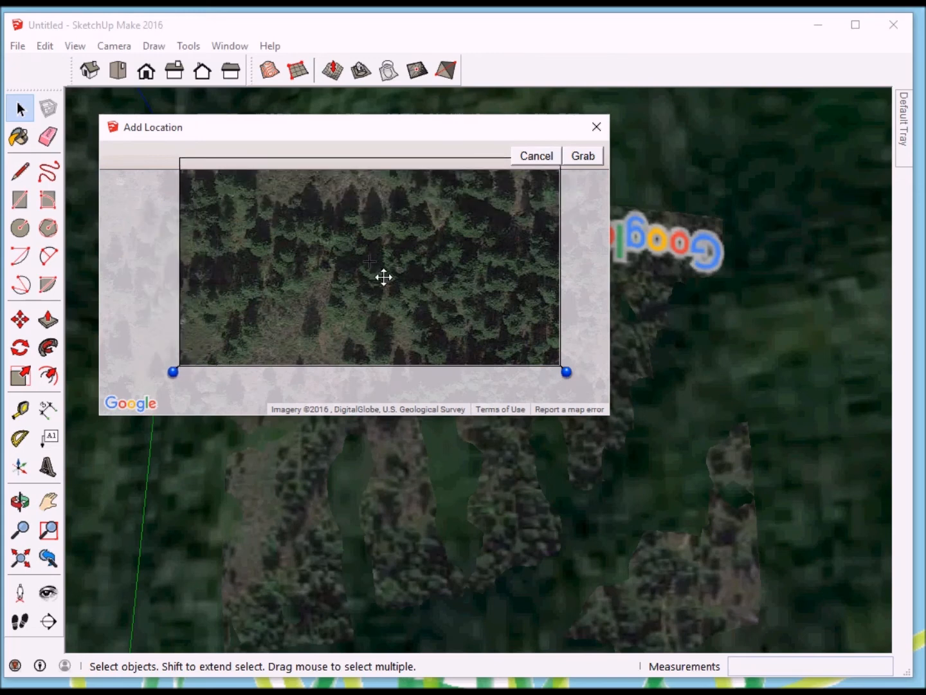
drag(566, 372, 494, 388)
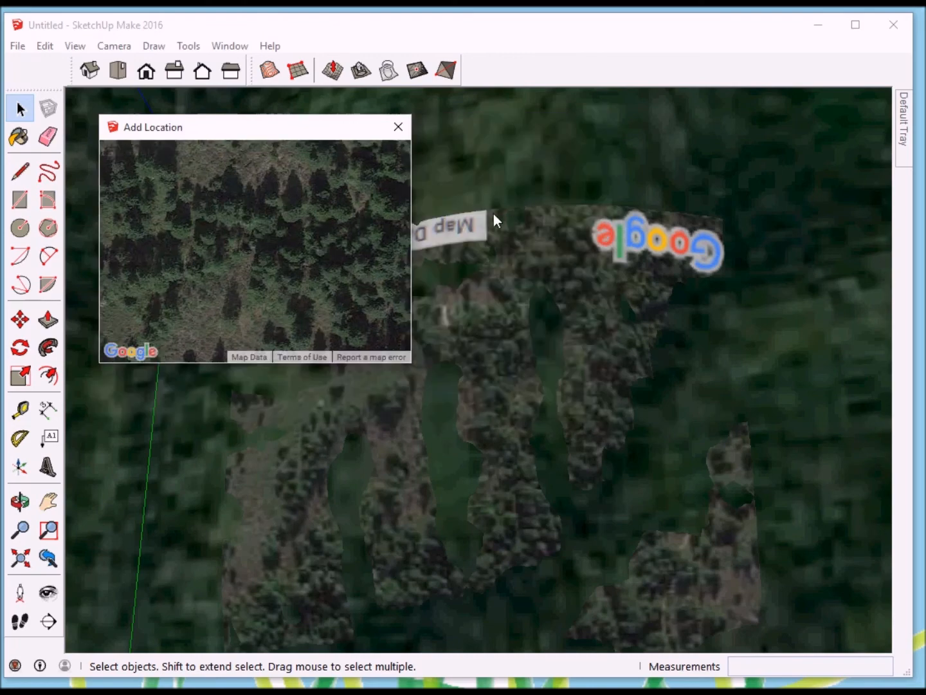
click(399, 126)
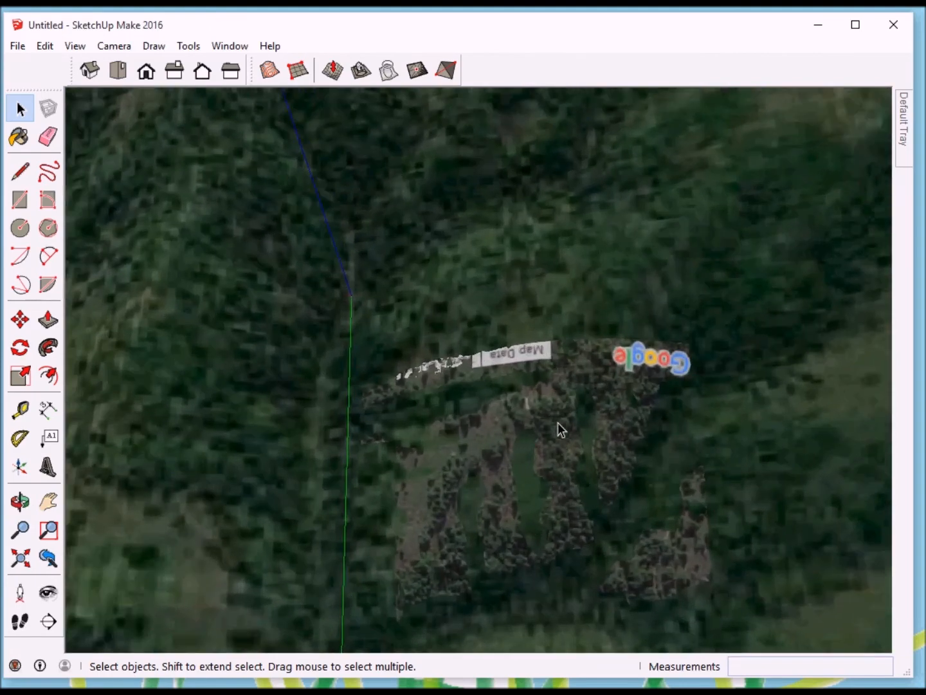
click(19, 499)
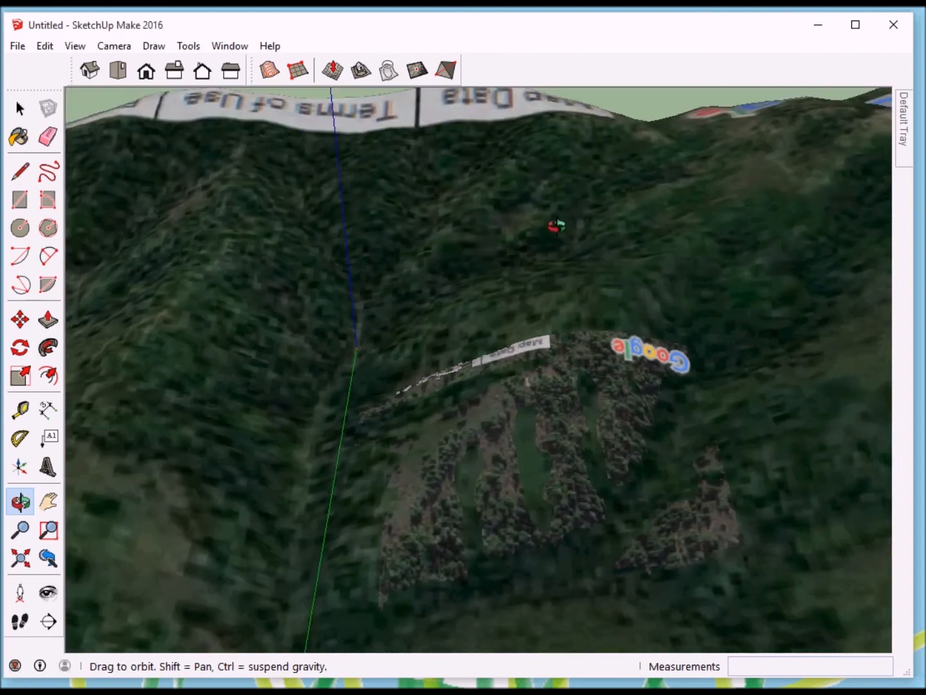
click(18, 108)
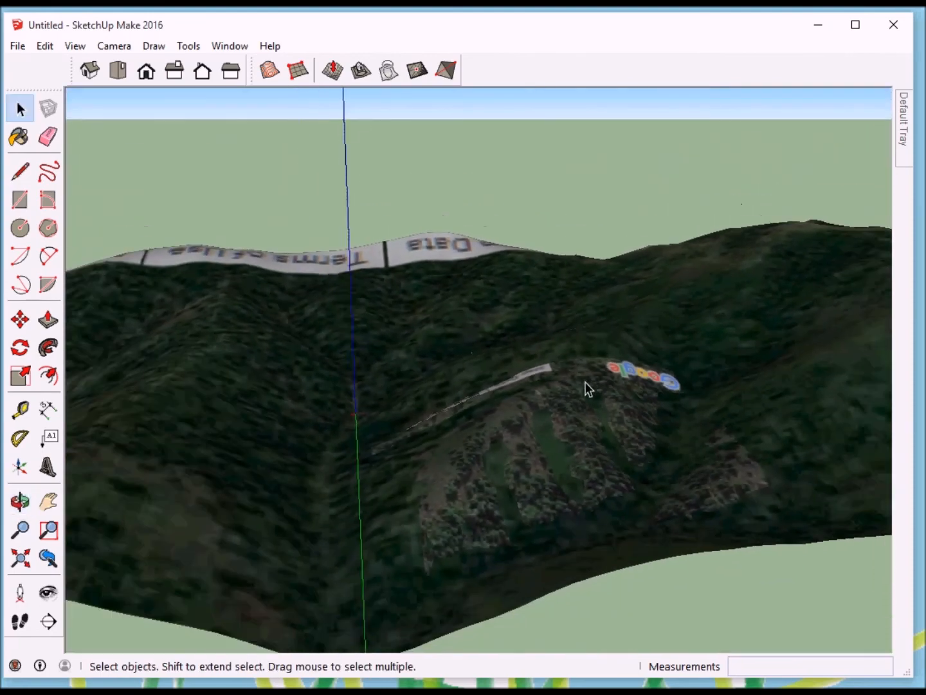
click(21, 500)
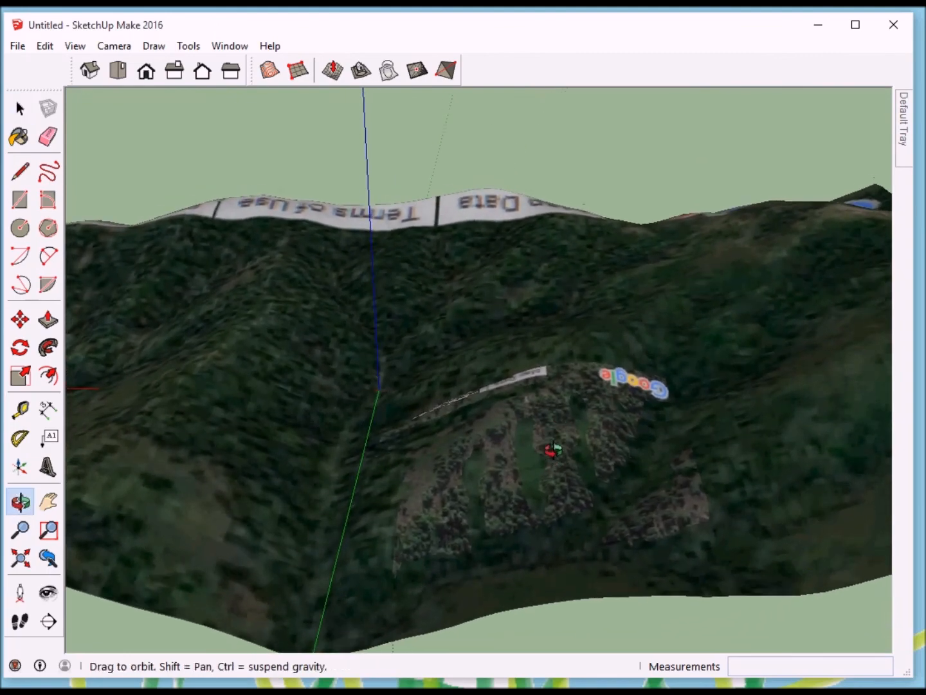
click(19, 108)
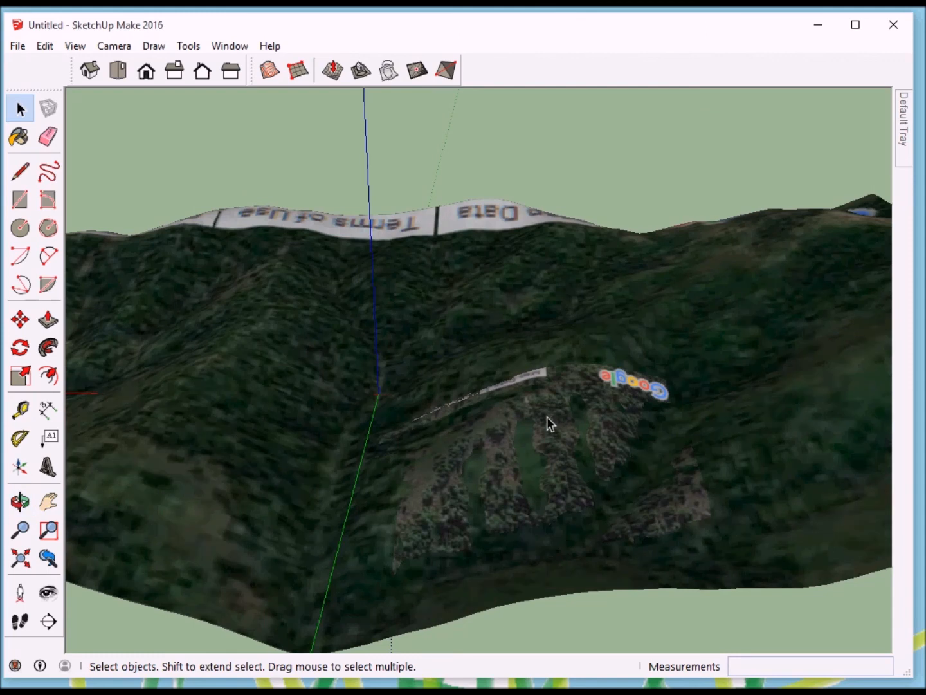
mouse_move(556, 418)
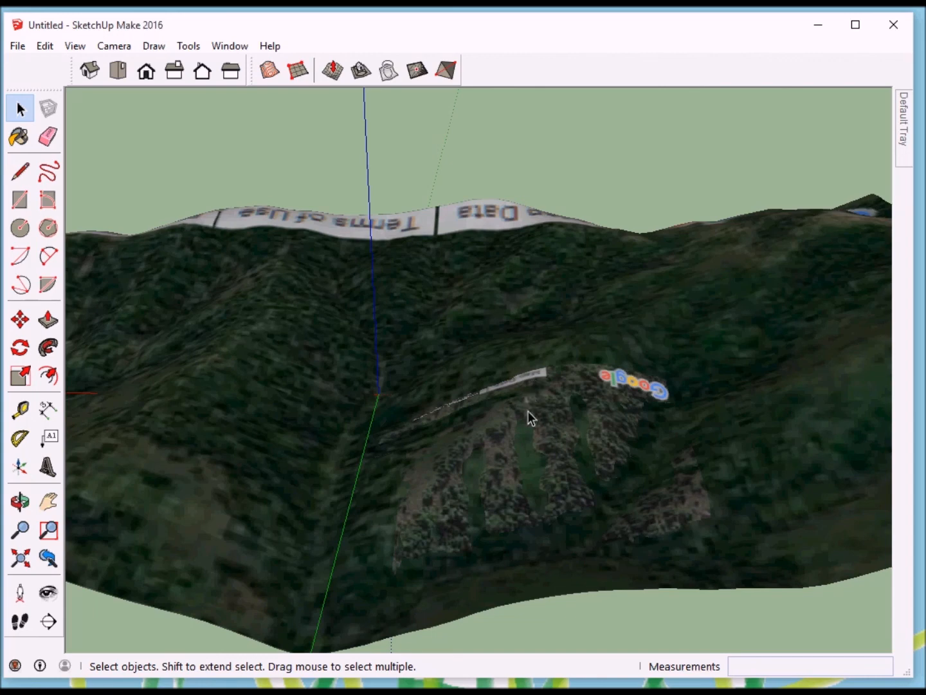
mouse_move(513, 429)
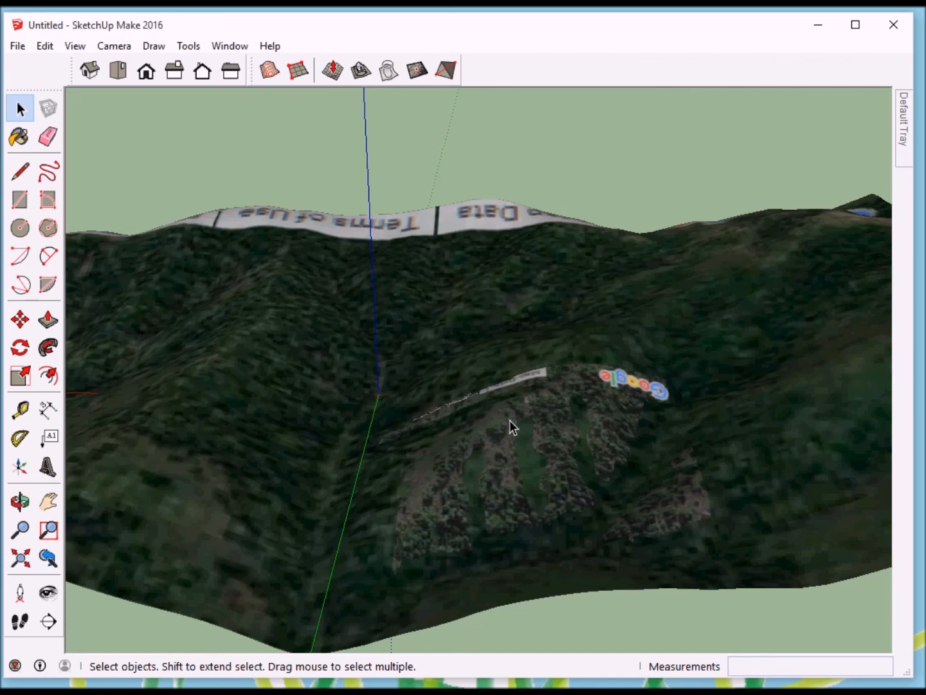
mouse_move(288, 343)
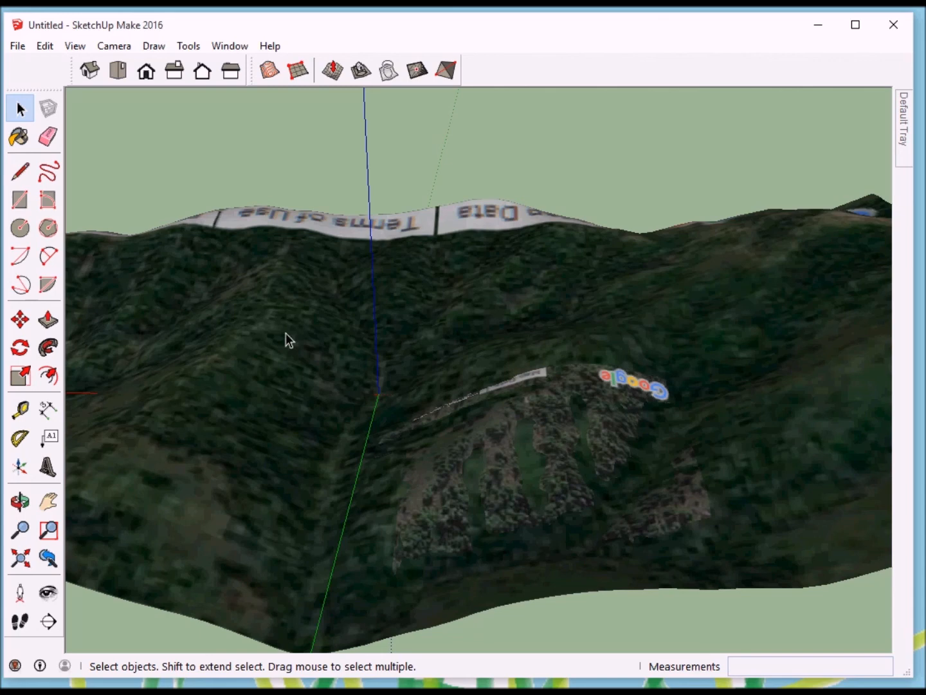